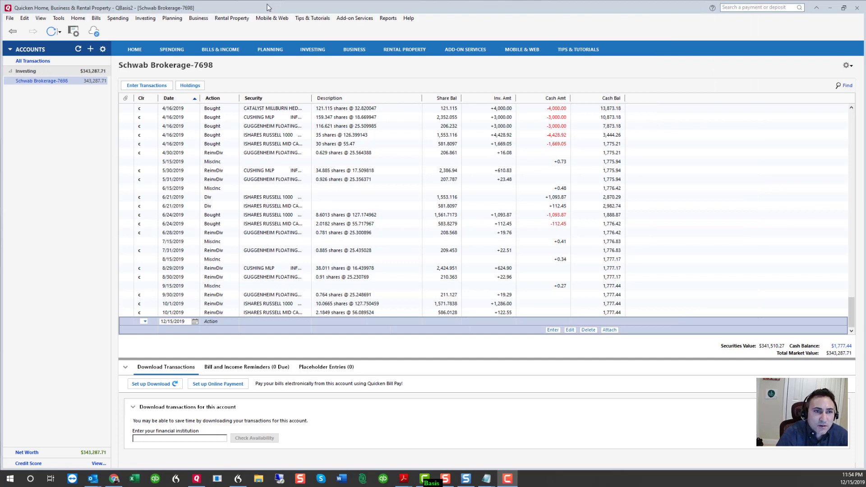
{"action": "mouse_move", "coordinate": [38, 88]}
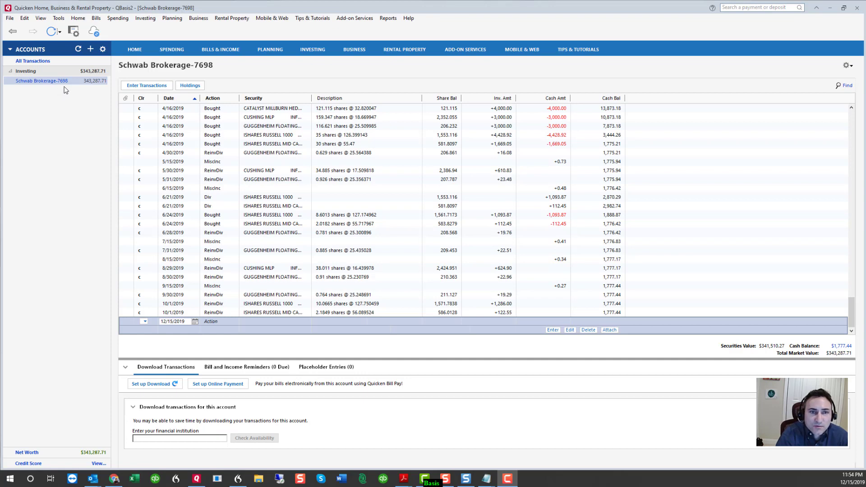
{"action": "mouse_move", "coordinate": [223, 96]}
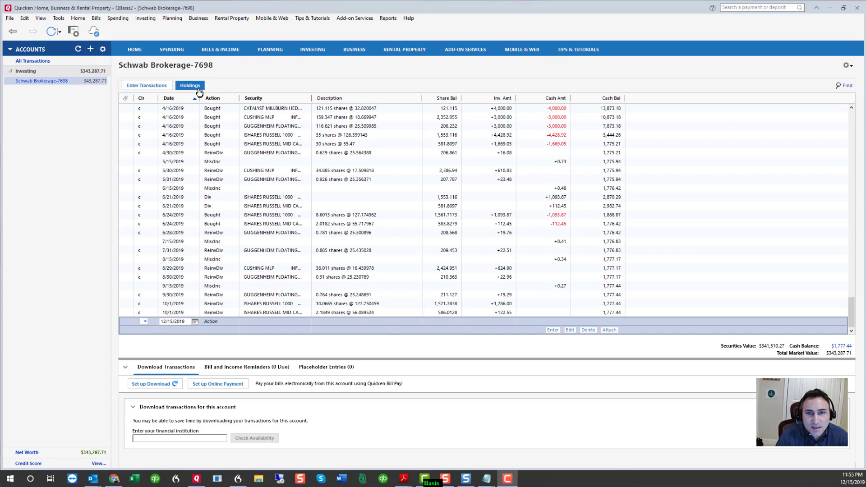
- Review the Schwab account's holdings overview and return to the register
{"action": "left_click", "coordinate": [189, 84]}
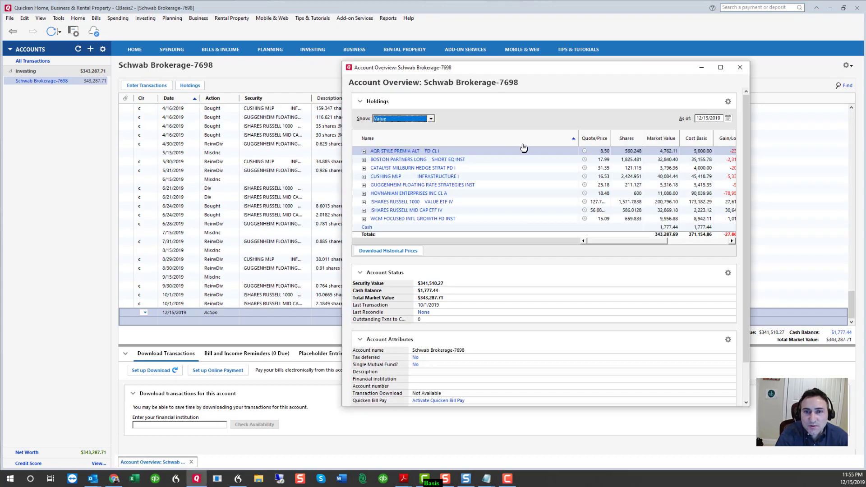
{"action": "left_click", "coordinate": [739, 67]}
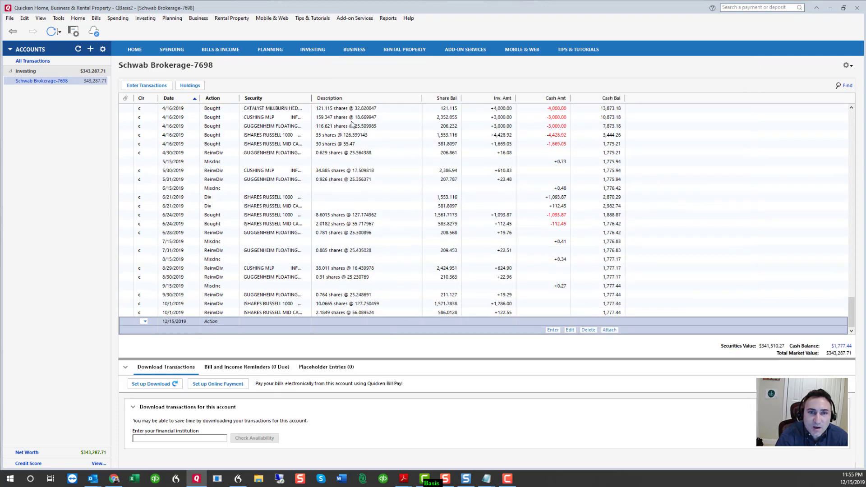
{"action": "left_click", "coordinate": [175, 321]}
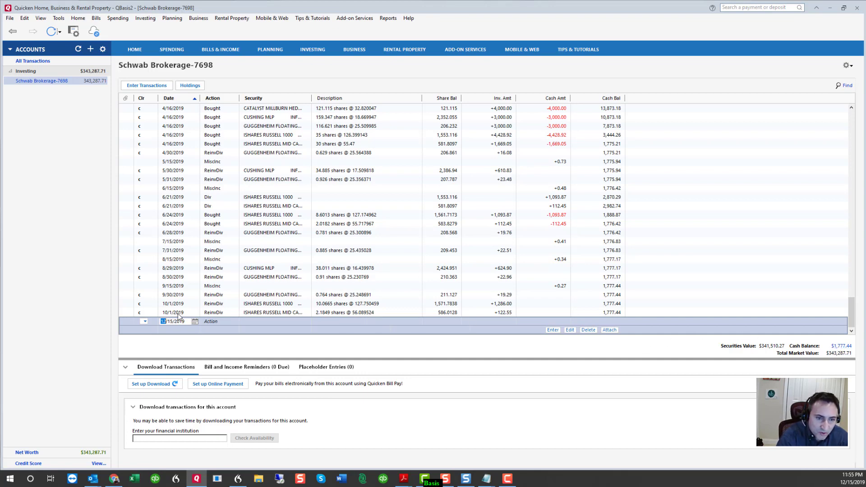
{"action": "mouse_move", "coordinate": [160, 392]}
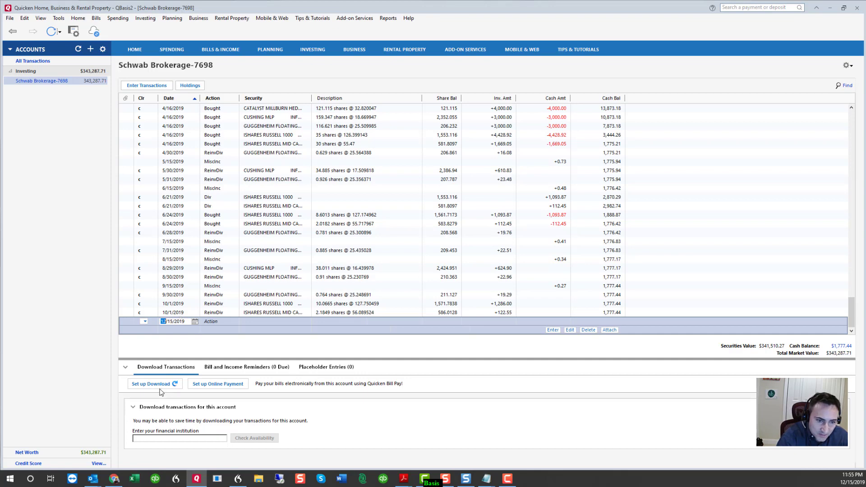
- Start download setup, choosing Charles Schwab as the brokerage and connecting
{"action": "left_click", "coordinate": [152, 383]}
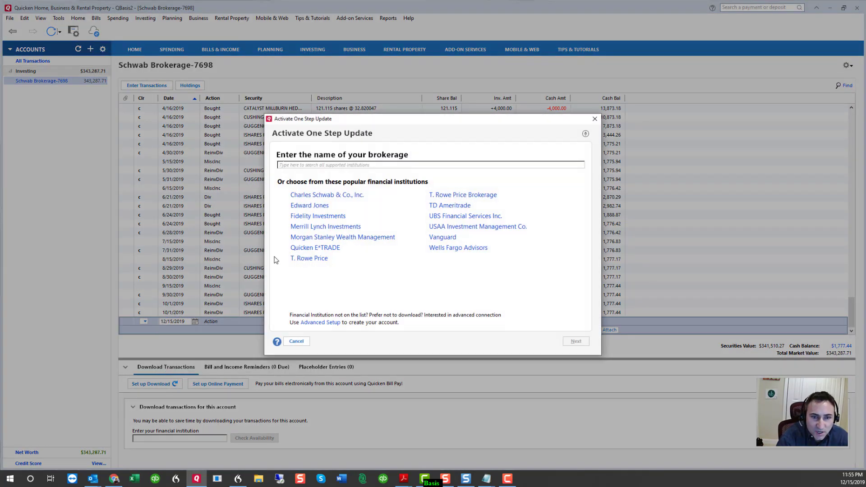
{"action": "left_click", "coordinate": [326, 195]}
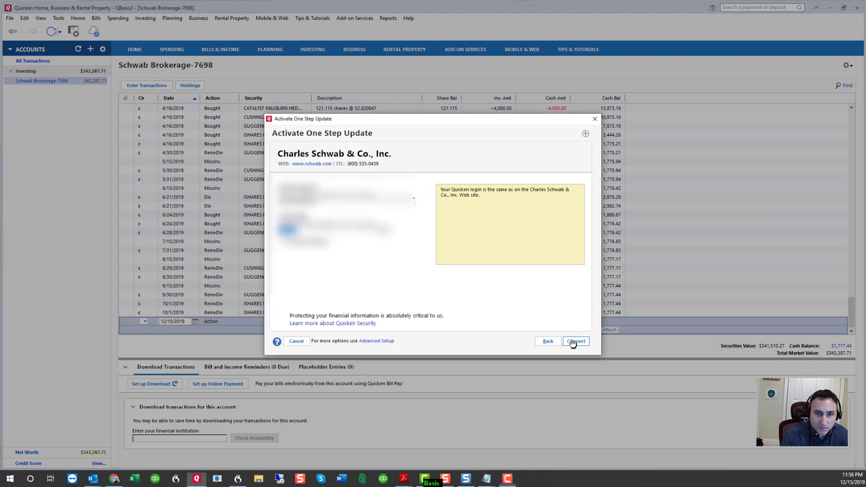
{"action": "left_click", "coordinate": [575, 340]}
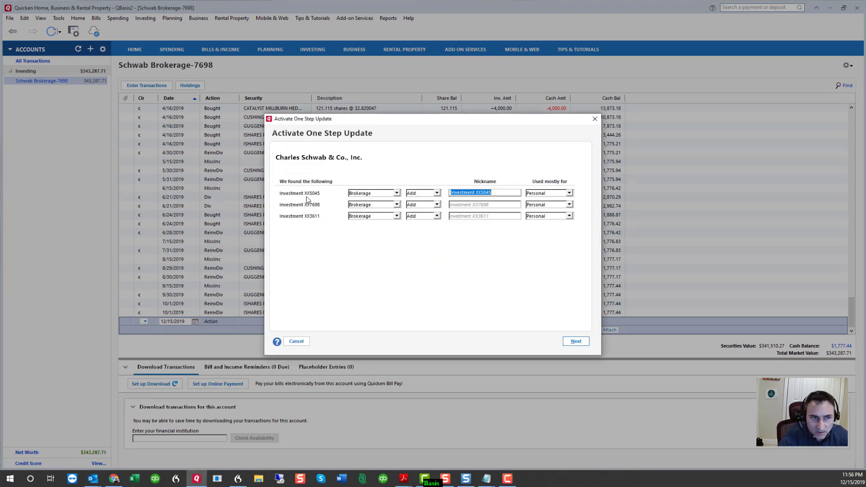
{"action": "mouse_move", "coordinate": [324, 191]}
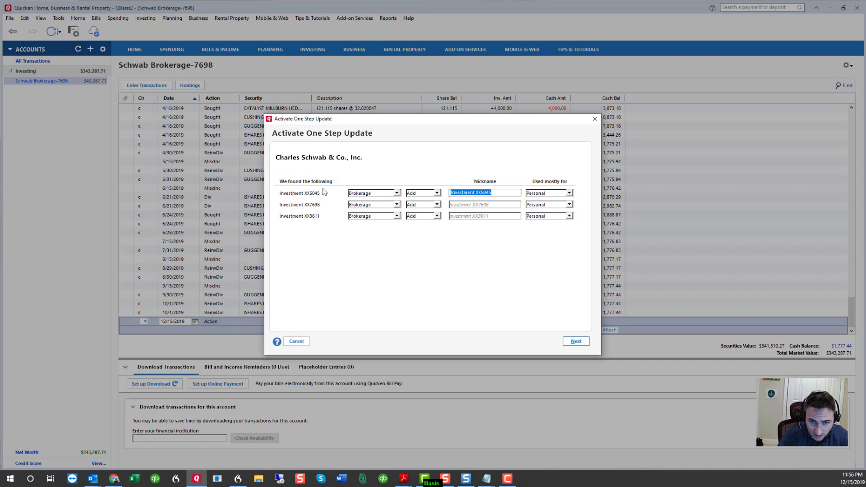
{"action": "mouse_move", "coordinate": [363, 166]}
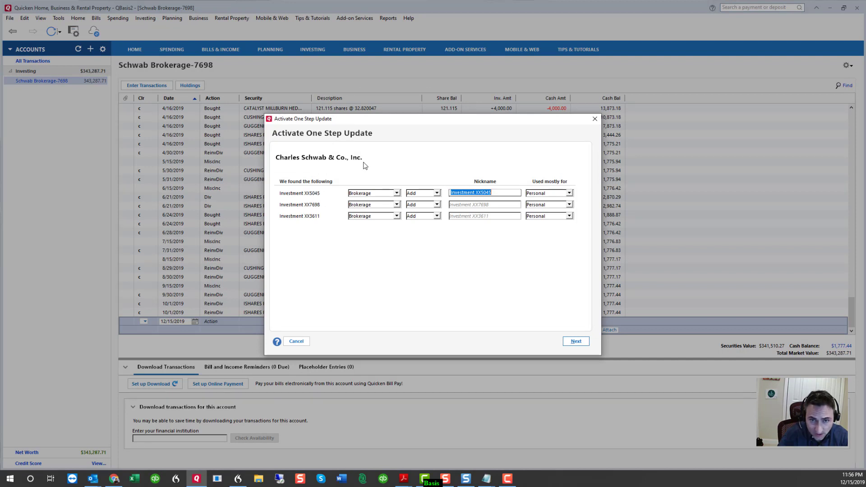
{"action": "mouse_move", "coordinate": [437, 194]}
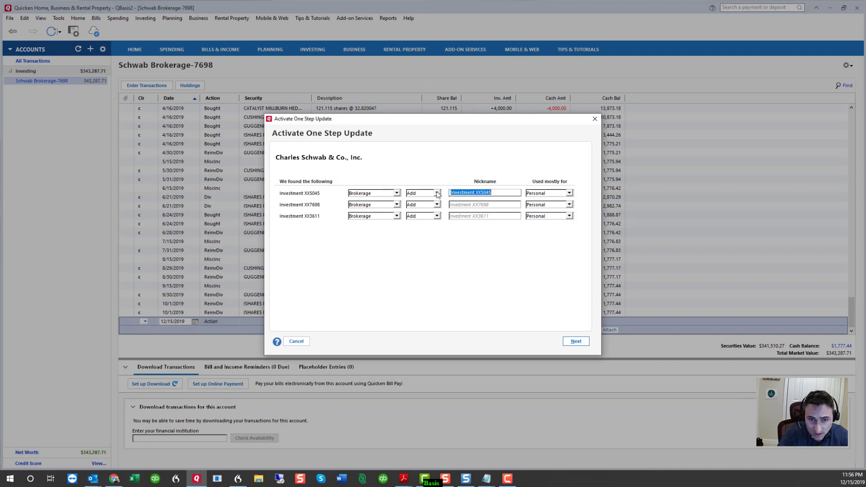
{"action": "mouse_move", "coordinate": [419, 209]}
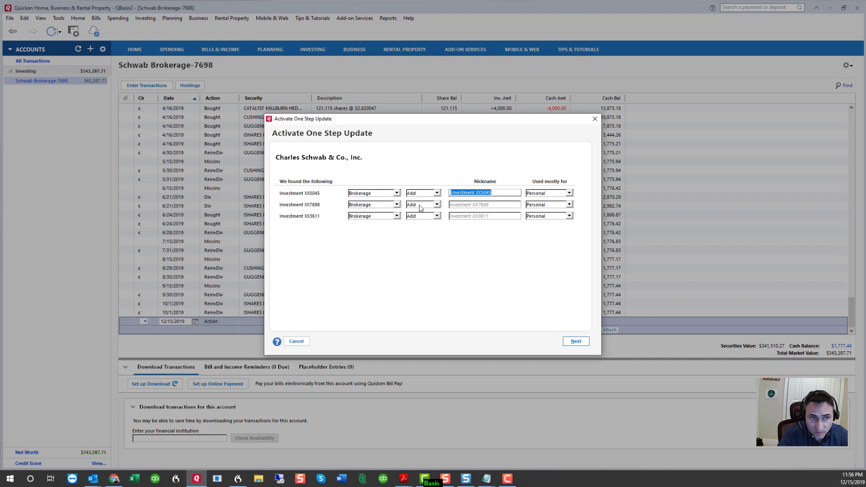
- Link XX7698 to Schwab Brokerage-7698, ignore XX5045, and proceed to add accounts
{"action": "left_click", "coordinate": [437, 204]}
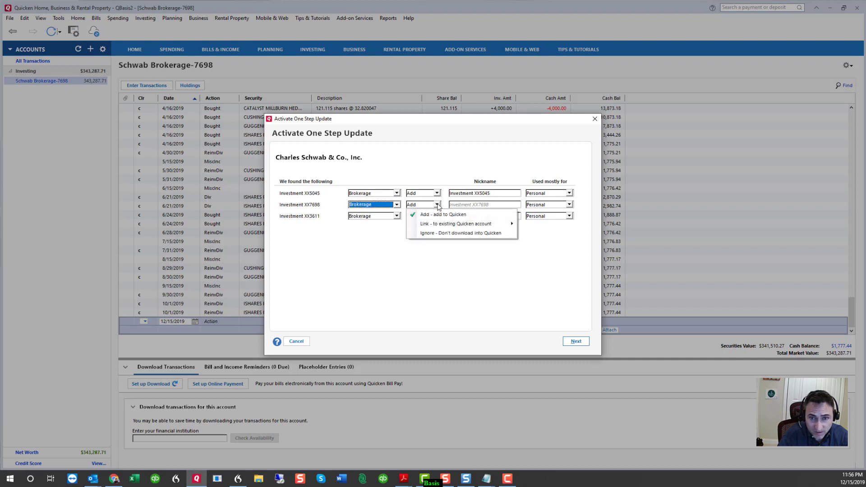
{"action": "mouse_move", "coordinate": [454, 222]}
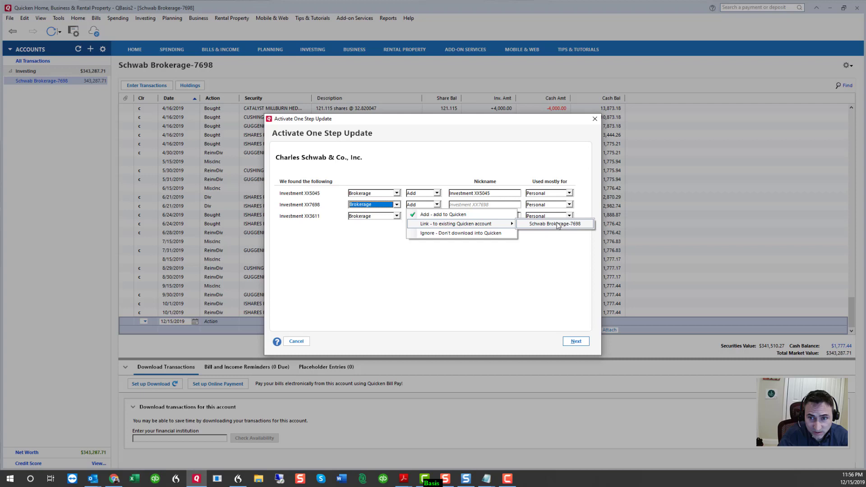
{"action": "left_click", "coordinate": [435, 193]}
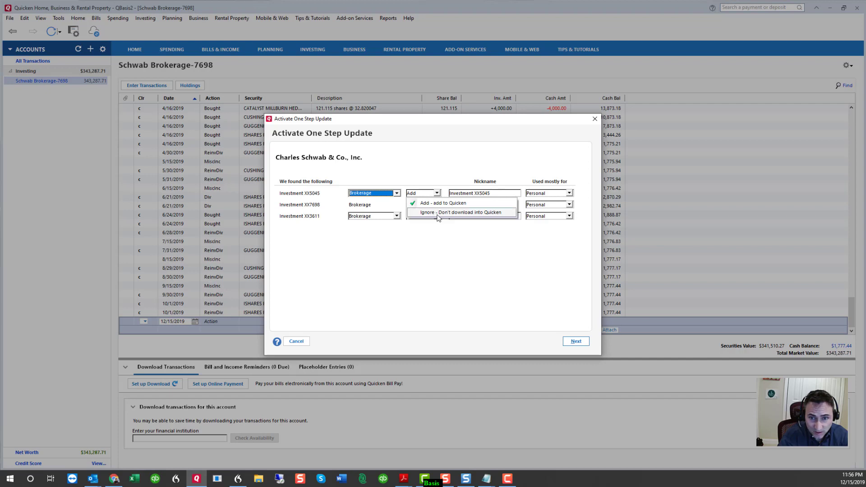
{"action": "left_click", "coordinate": [462, 212]}
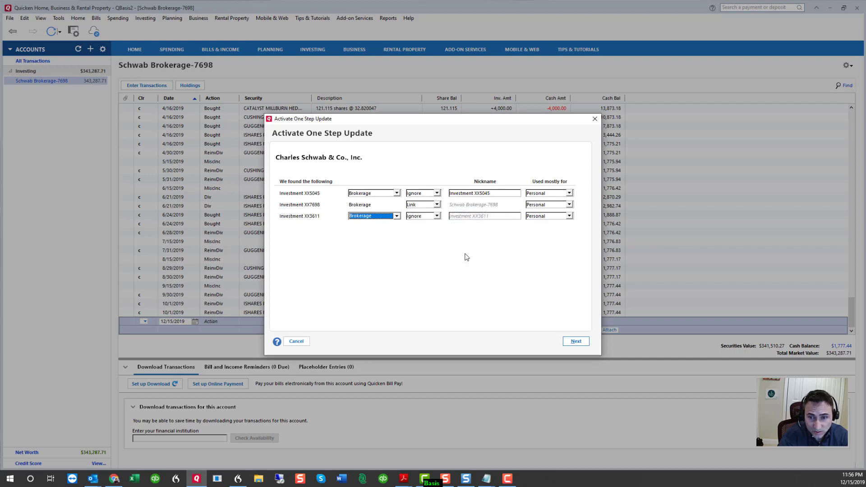
{"action": "left_click", "coordinate": [575, 341]}
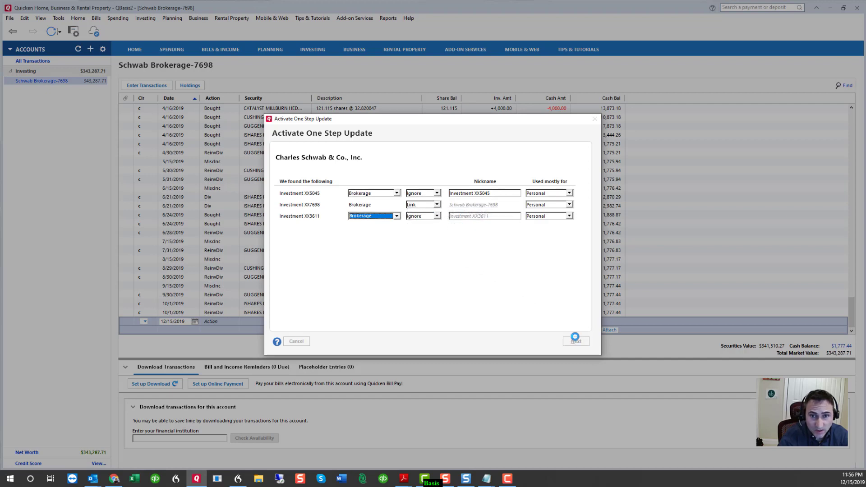
{"action": "left_click", "coordinate": [574, 341]}
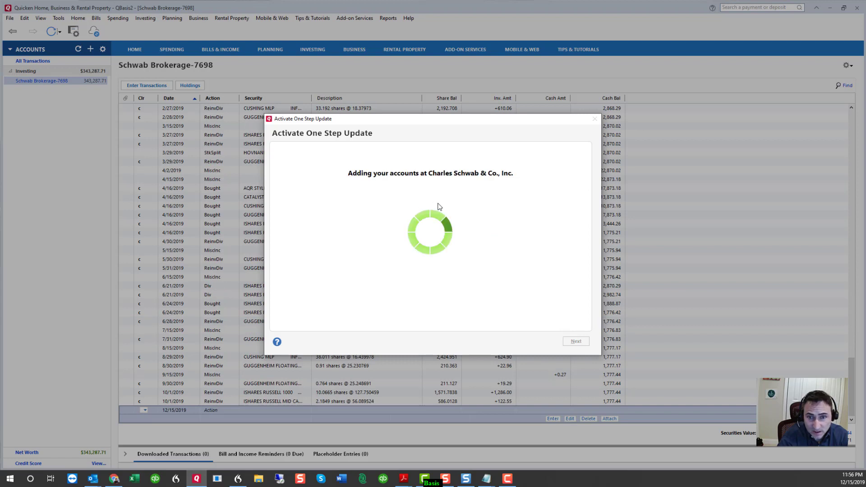
{"action": "mouse_move", "coordinate": [440, 202]}
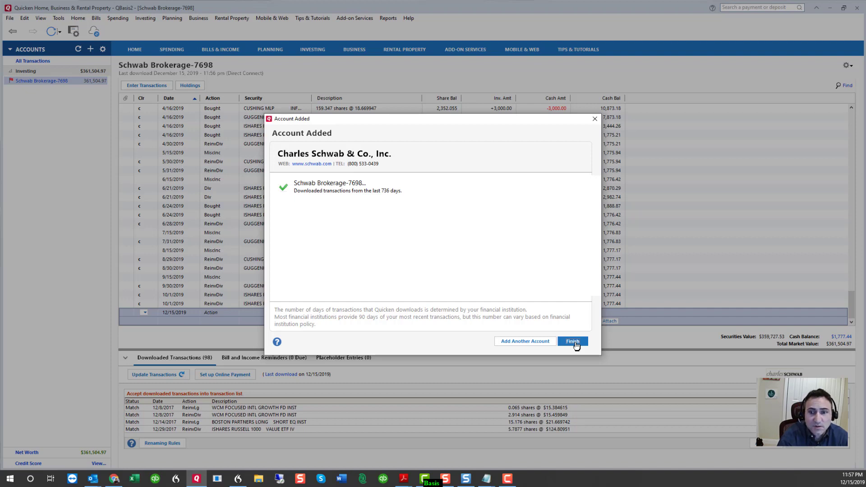
- Finish the Schwab account setup, leaving 98 downloaded transactions for review
{"action": "left_click", "coordinate": [571, 341]}
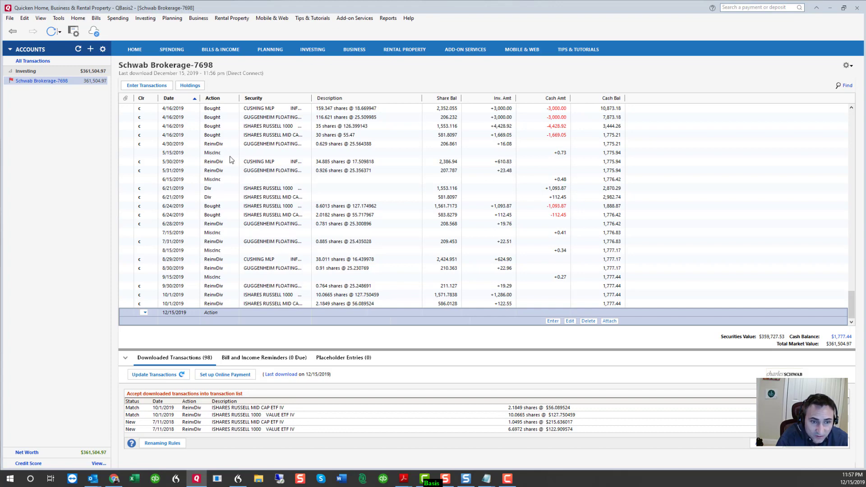
- Scroll the downloads to the 11/15/2019 Bank Int deposit of 0.47 loaded in the register
{"action": "scroll", "scroll_direction": "down", "scroll_amount": 3}
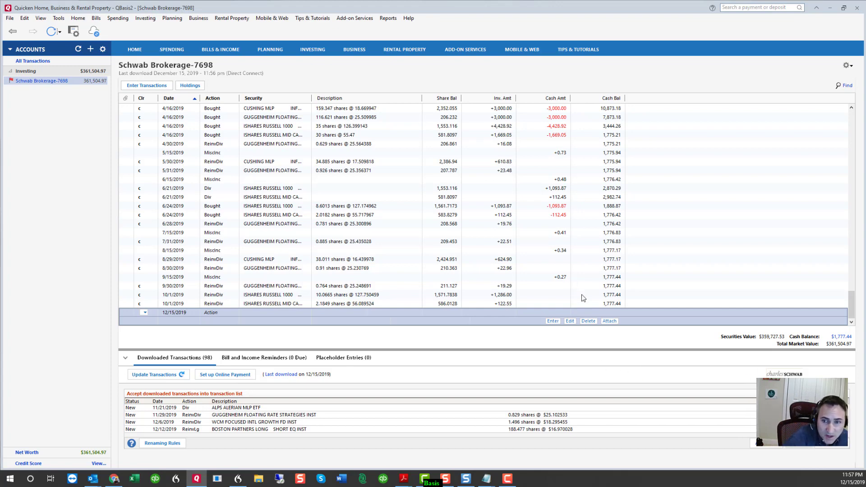
{"action": "mouse_move", "coordinate": [182, 310]}
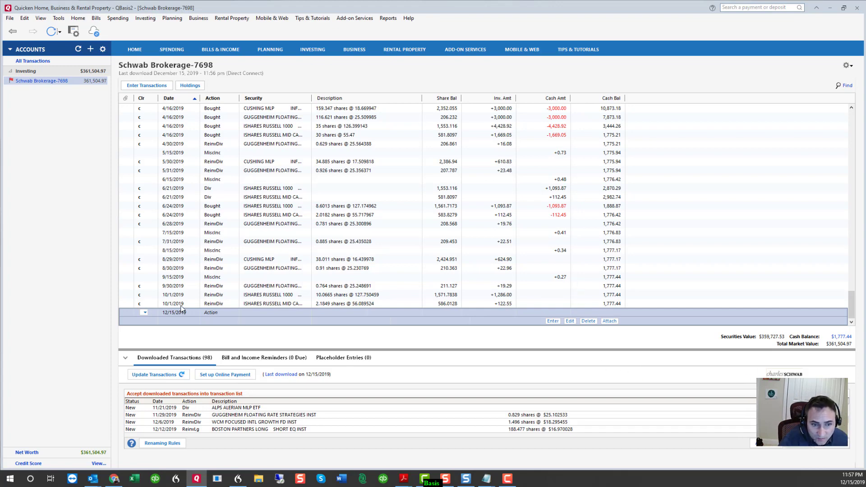
{"action": "mouse_move", "coordinate": [621, 304]}
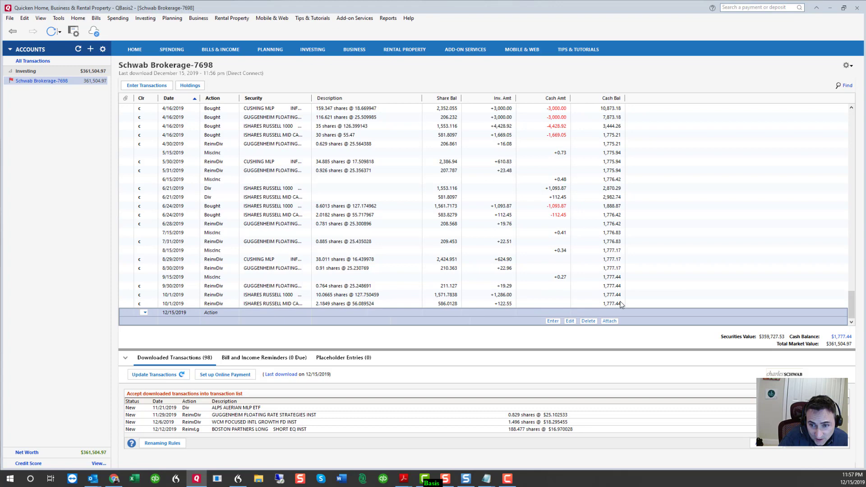
{"action": "mouse_move", "coordinate": [156, 374]}
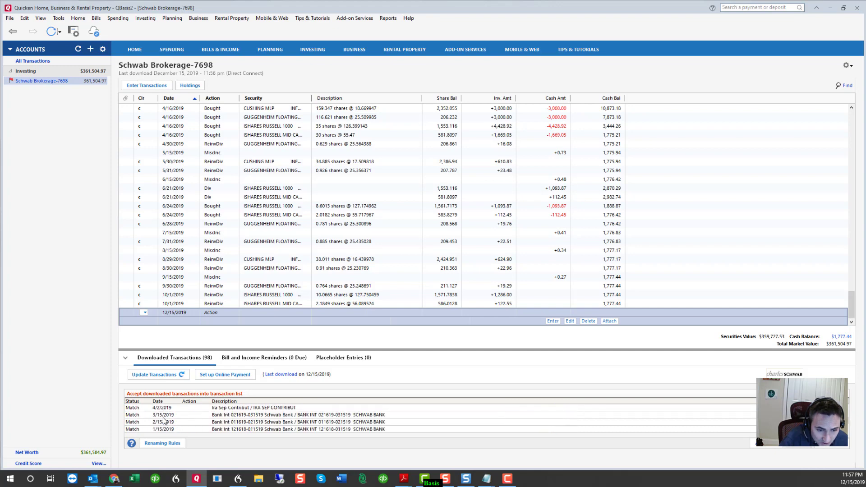
{"action": "scroll", "scroll_direction": "down", "scroll_amount": 3}
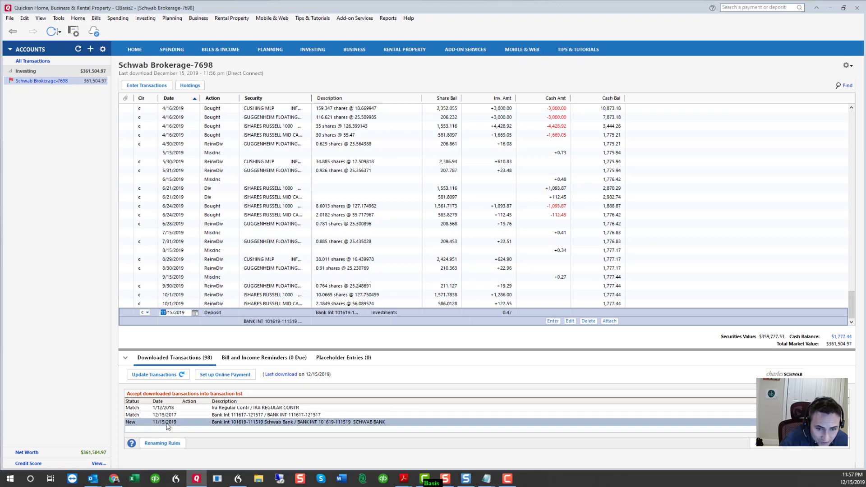
{"action": "mouse_move", "coordinate": [350, 342]}
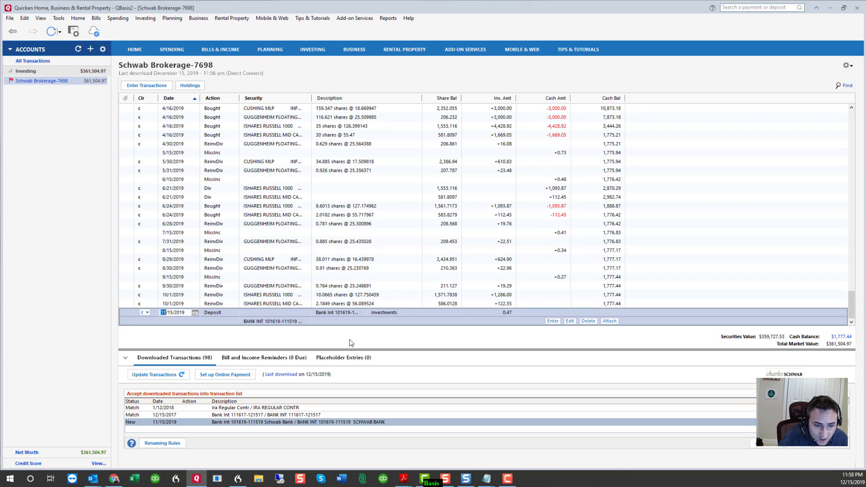
{"action": "mouse_move", "coordinate": [315, 312]}
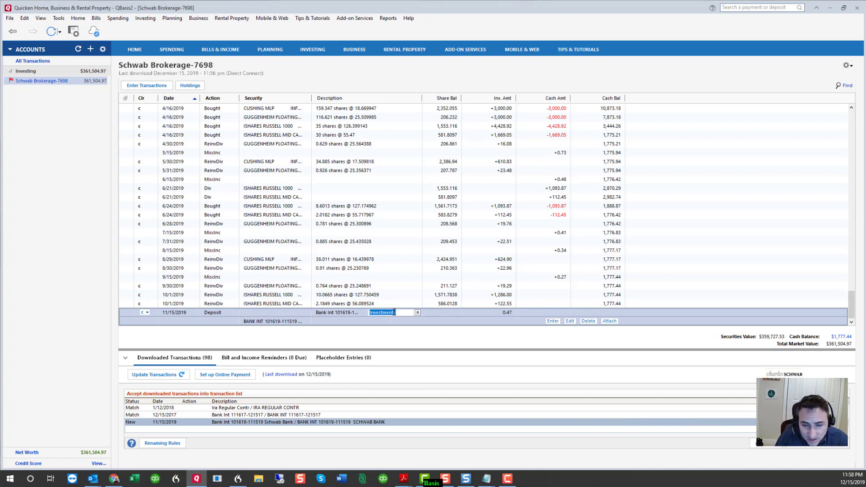
- Categorise the 11/15 and 10/15/2019 bank interest deposits as Interest Inc
{"action": "type", "text": "Inter"}
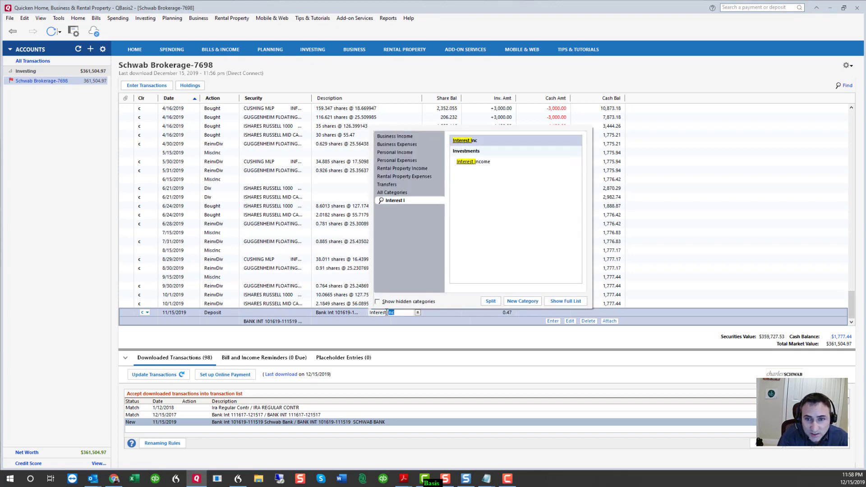
{"action": "left_click", "coordinate": [552, 321]}
{"action": "type", "text": "Om"}
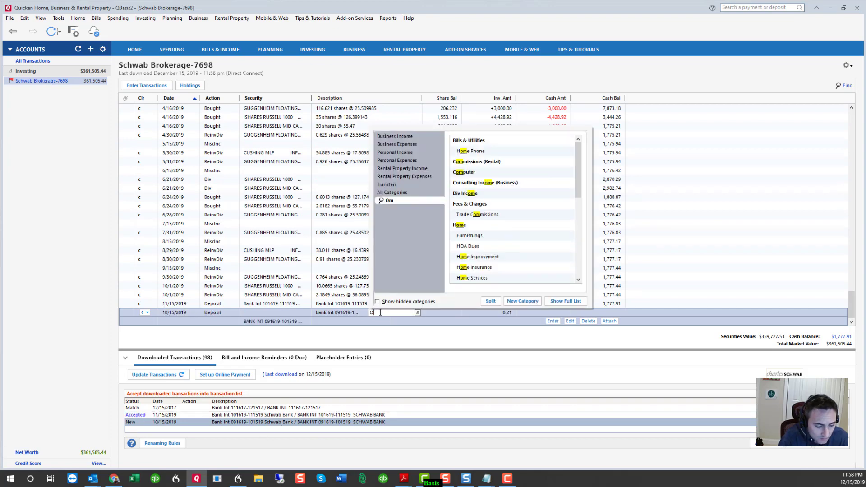
{"action": "type", "text": "Interest Exp"}
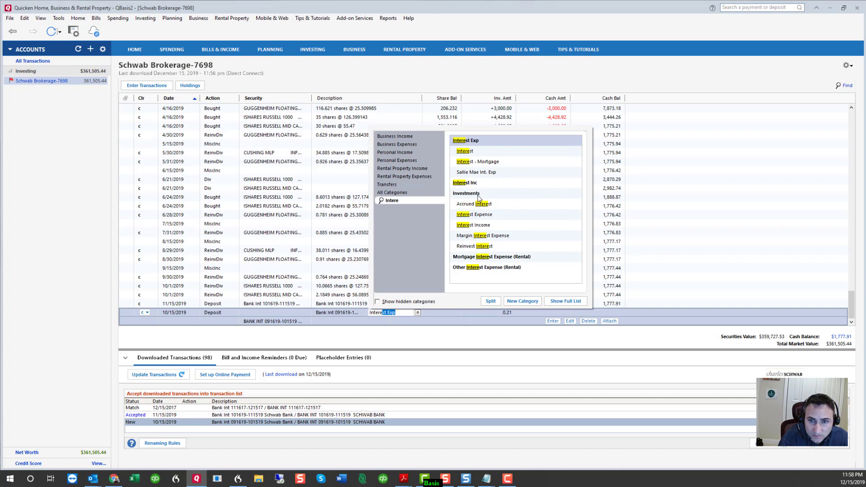
{"action": "mouse_move", "coordinate": [466, 245]}
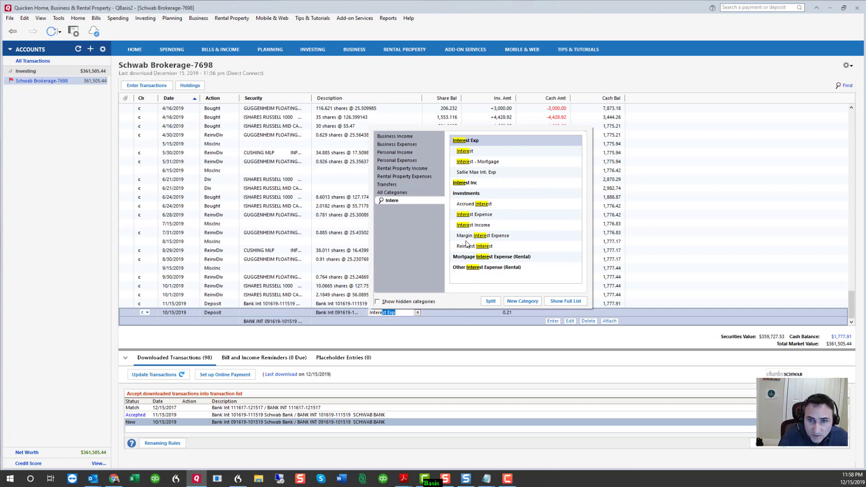
{"action": "mouse_move", "coordinate": [468, 230]}
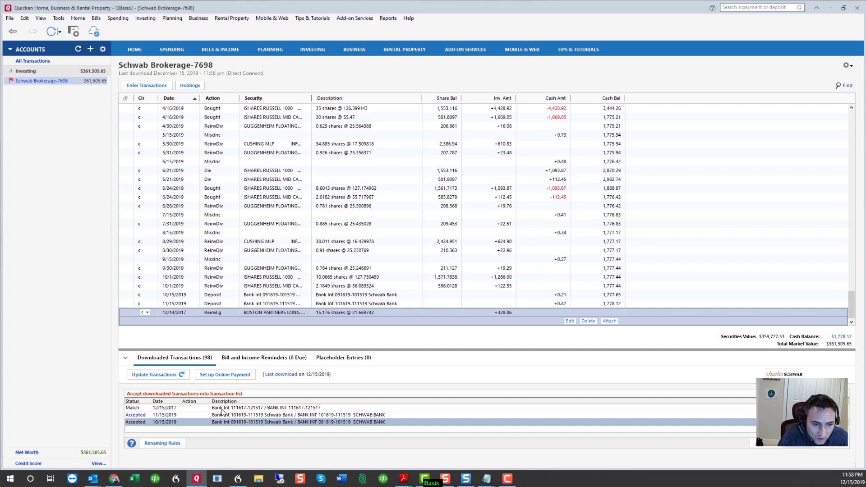
- Load the 12/13/2019 Catalyst Millburn reinvested dividend download into the register
{"action": "scroll", "scroll_direction": "up", "scroll_amount": 3}
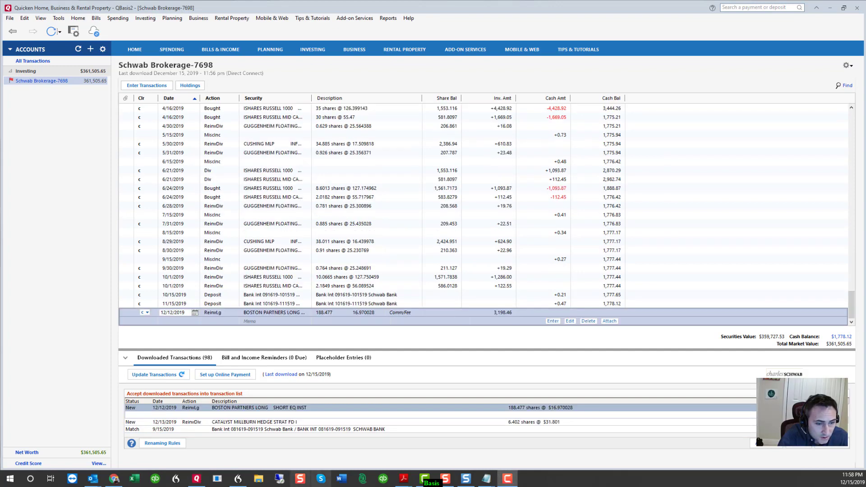
{"action": "mouse_move", "coordinate": [235, 409]}
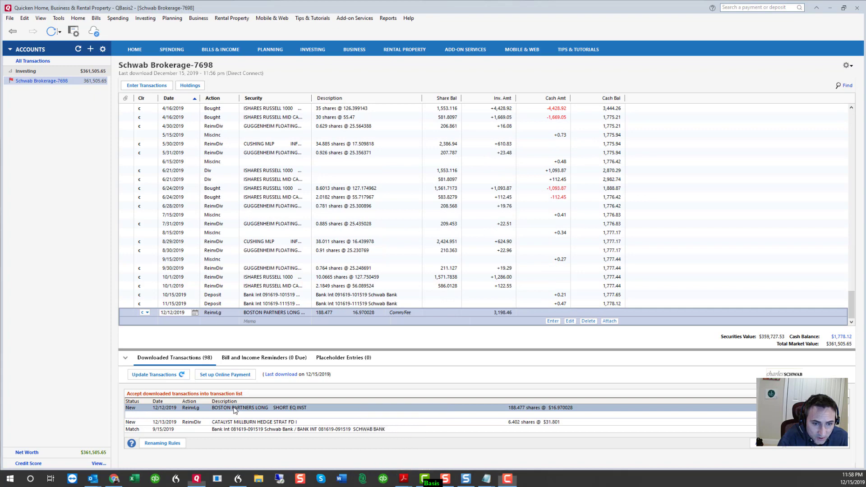
{"action": "mouse_move", "coordinate": [297, 416]}
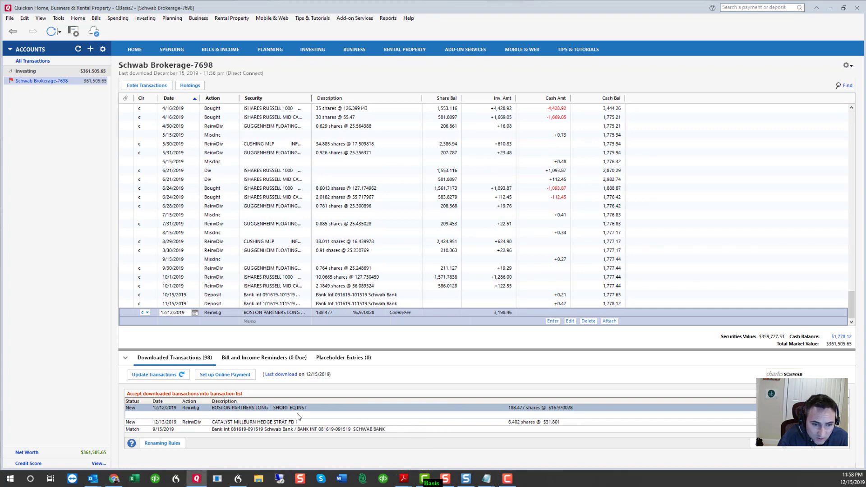
{"action": "left_click", "coordinate": [254, 415]}
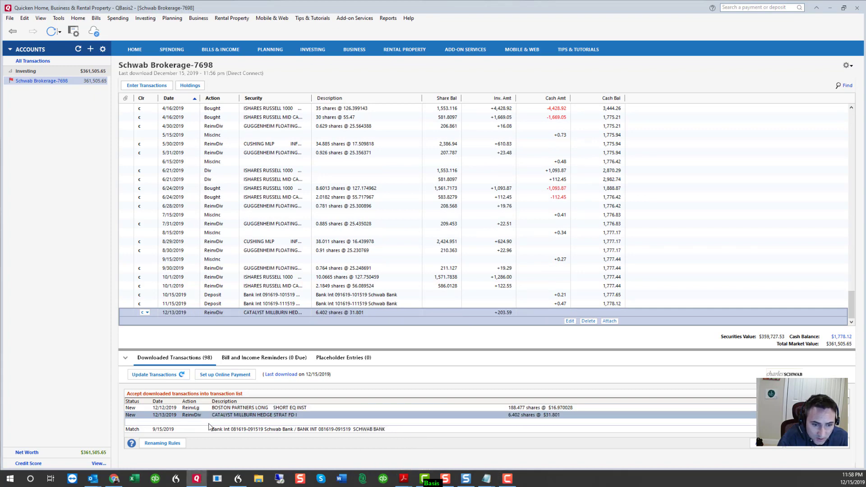
{"action": "mouse_move", "coordinate": [704, 411]}
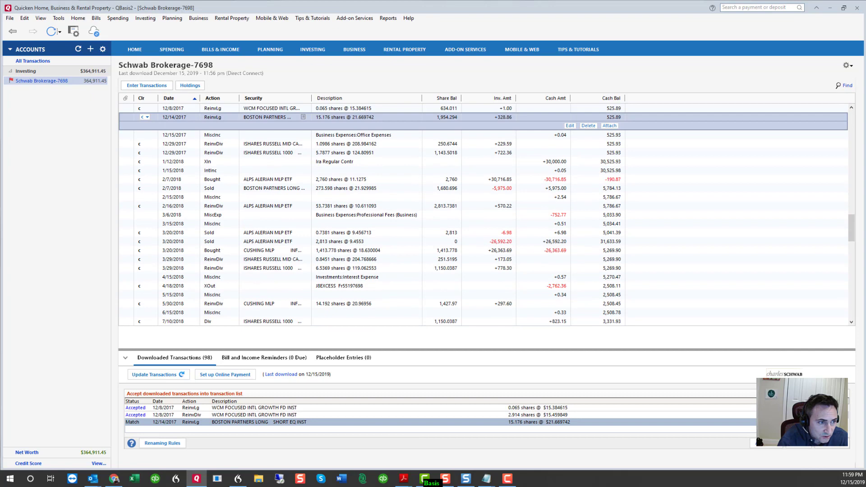
- Accept the 11/21/2019 ALPS Alerian MLP ETF dividend of 745.10 into the register
{"action": "scroll", "scroll_direction": "down", "scroll_amount": 3}
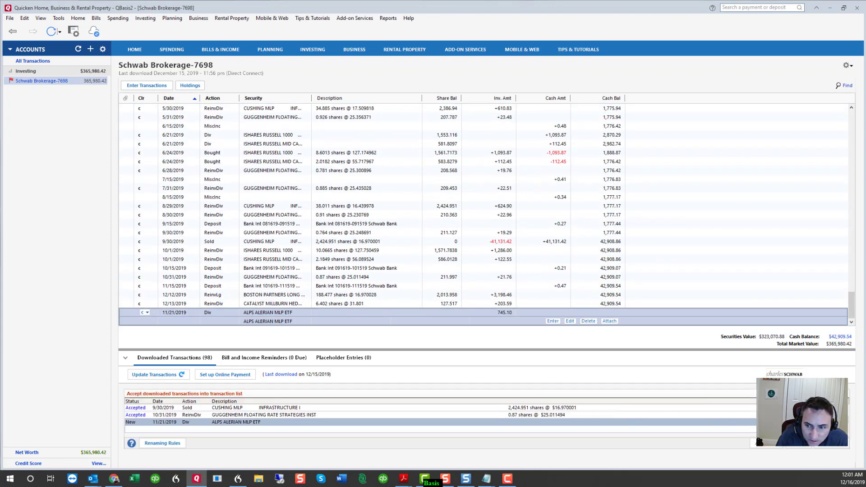
{"action": "left_click", "coordinate": [552, 321]}
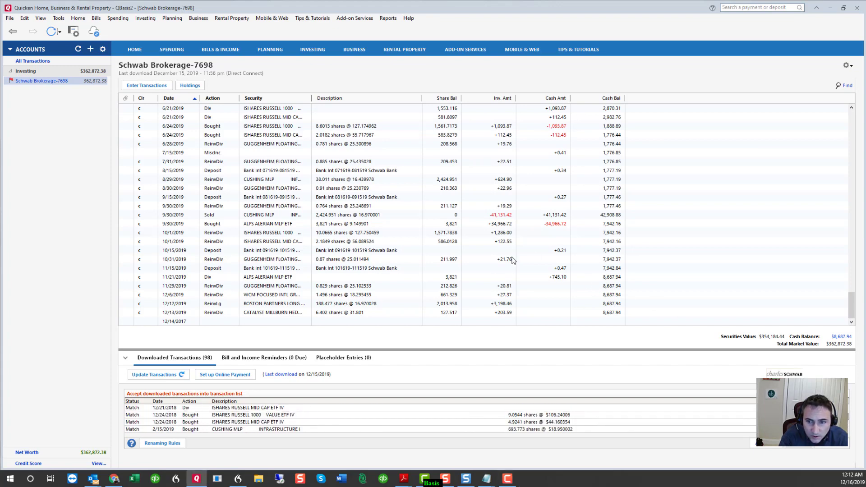
{"action": "mouse_move", "coordinate": [604, 315]}
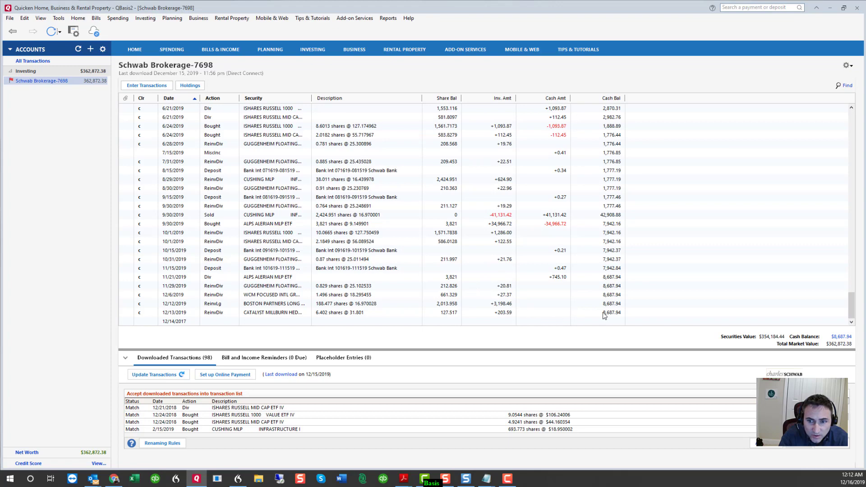
- Select the 12/13/2019 Catalyst Millburn entry and bring up the account actions menu
{"action": "left_click", "coordinate": [271, 312]}
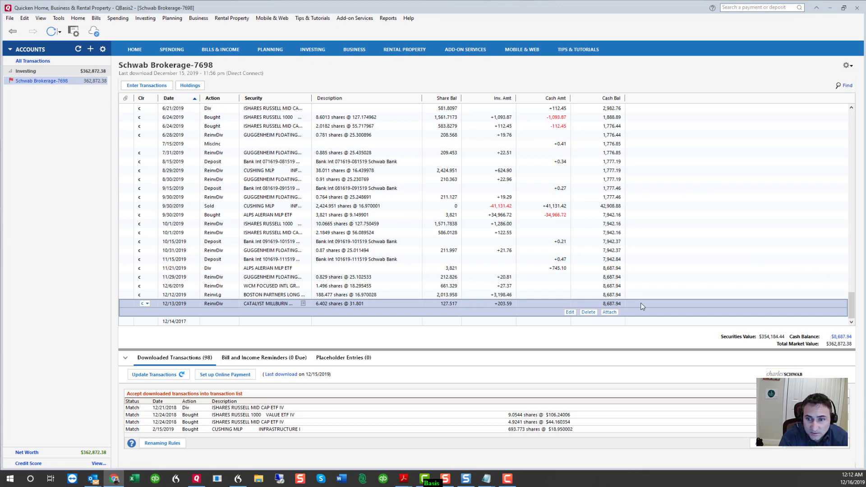
{"action": "mouse_move", "coordinate": [613, 309]}
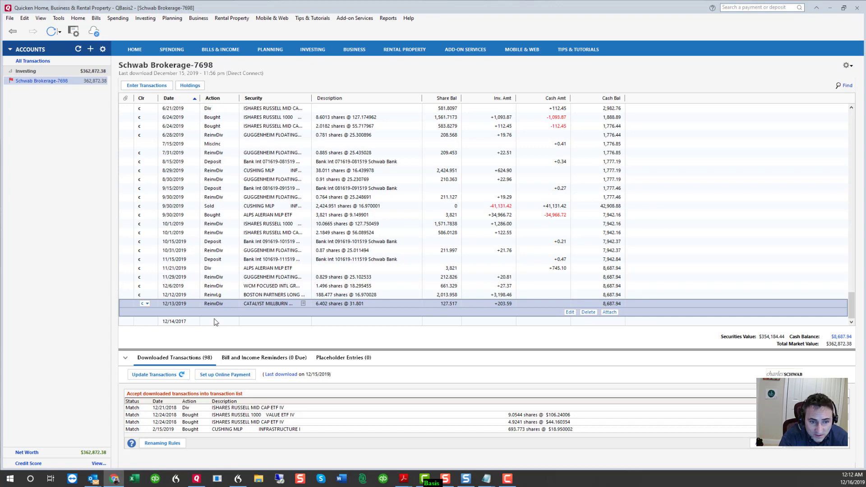
{"action": "mouse_move", "coordinate": [678, 245]}
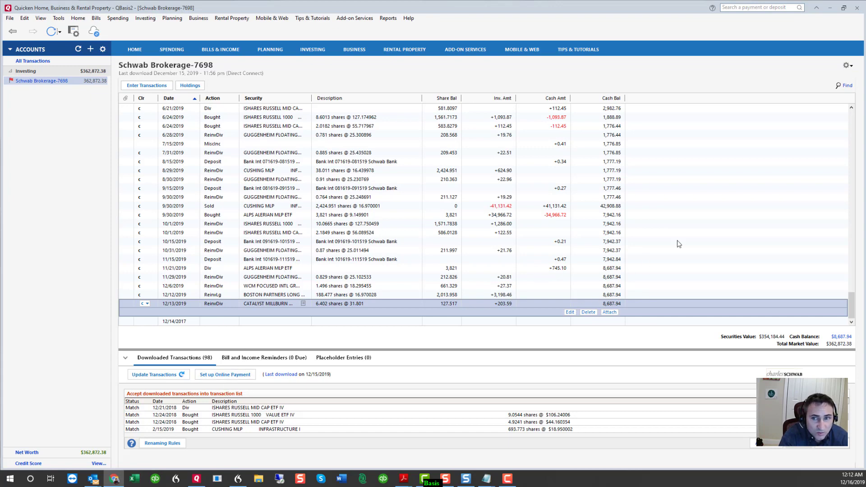
{"action": "left_click", "coordinate": [846, 65]}
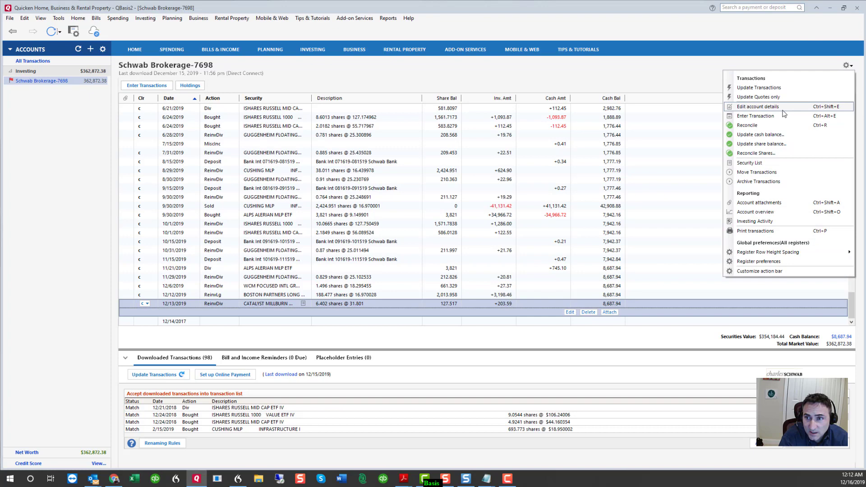
- Reconcile without reviewing, entering ending cash balance 8687.94
{"action": "left_click", "coordinate": [746, 124]}
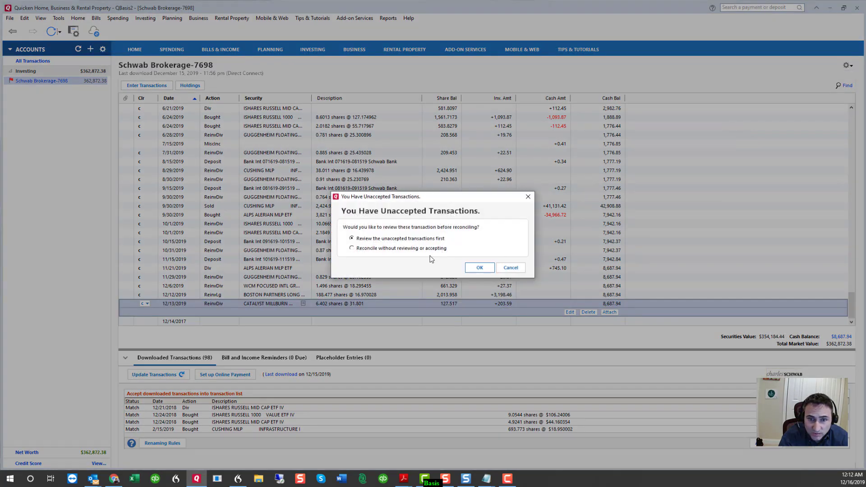
{"action": "left_click", "coordinate": [478, 267]}
{"action": "type", "text": "8"}
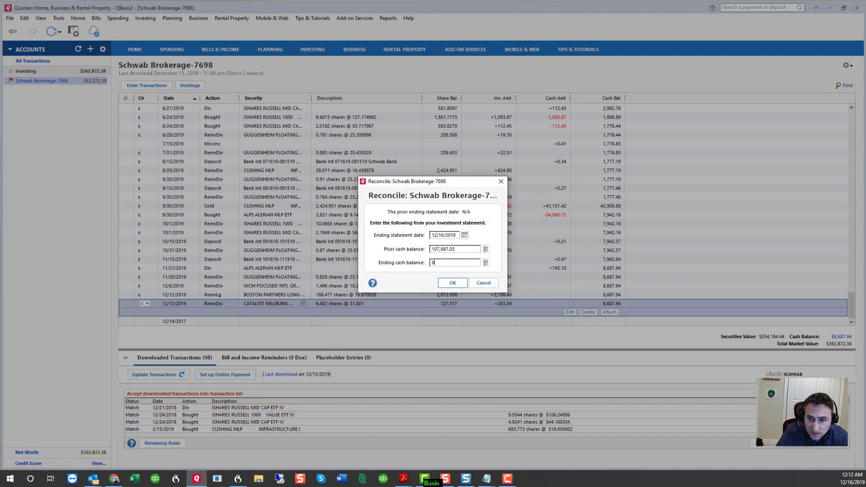
{"action": "type", "text": "687."}
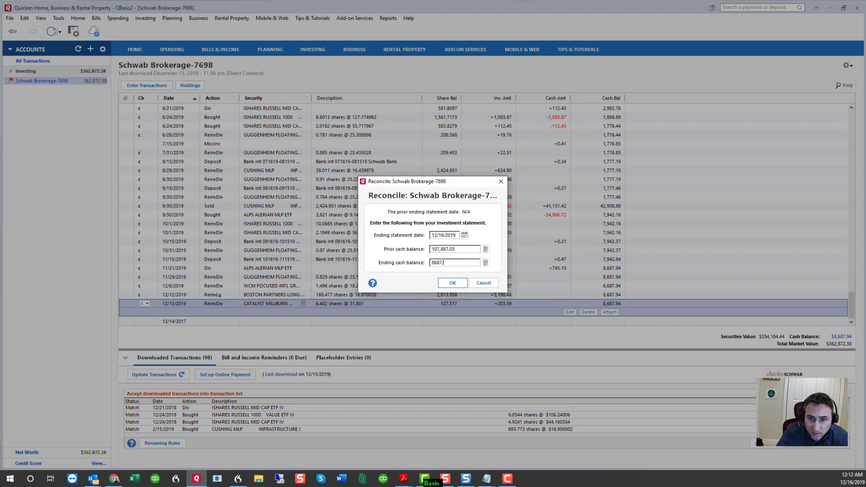
{"action": "left_click", "coordinate": [452, 282]}
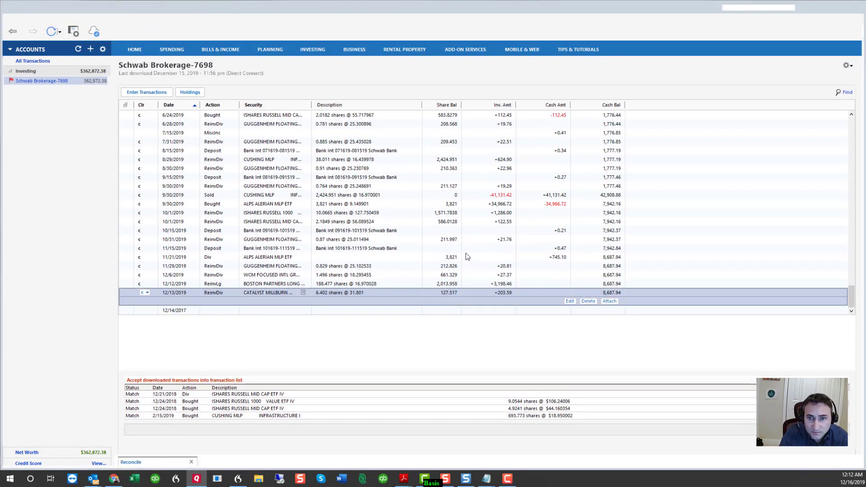
- Mark all transactions cleared, finish reconciling and decline the reconciliation report
{"action": "left_click", "coordinate": [131, 462]}
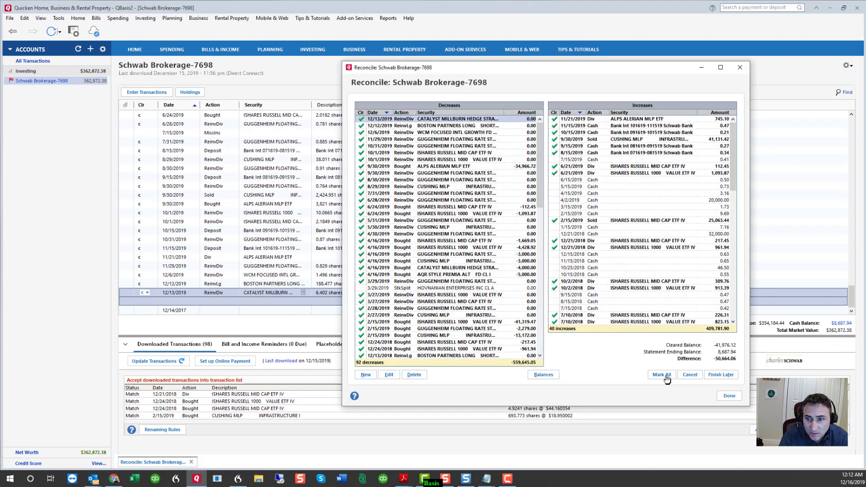
{"action": "left_click", "coordinate": [661, 375]}
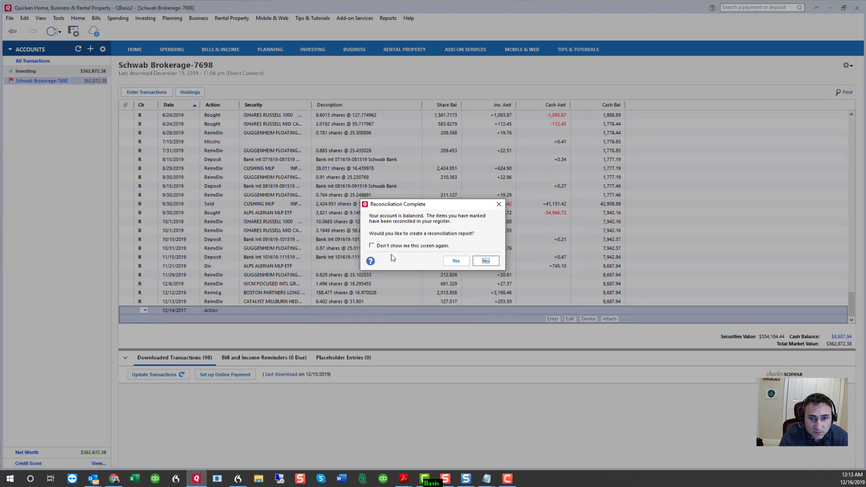
{"action": "left_click", "coordinate": [485, 260]}
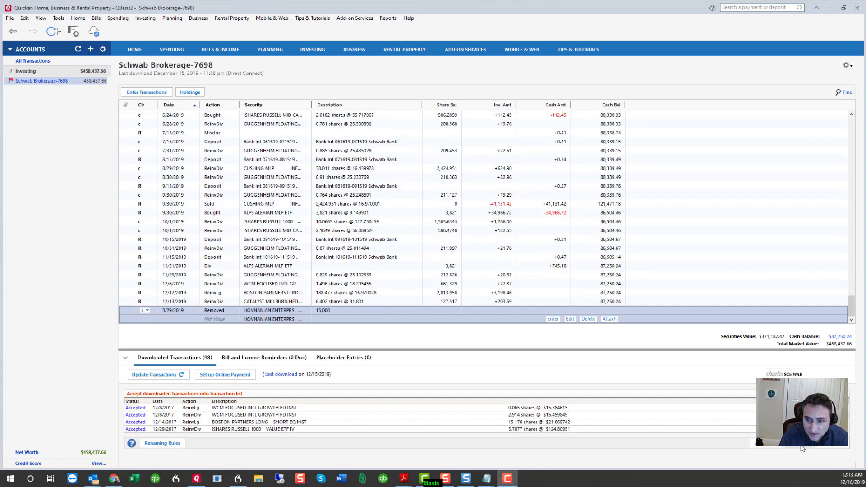
- Delete the downloaded Hovnanian 15,000-share reverse-split removal and confirm discarding it
{"action": "left_click", "coordinate": [171, 310]}
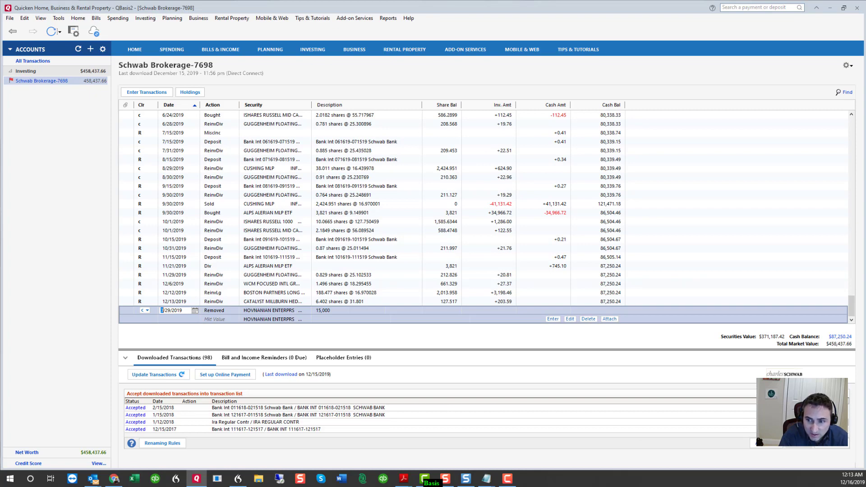
{"action": "scroll", "scroll_direction": "down", "scroll_amount": 3}
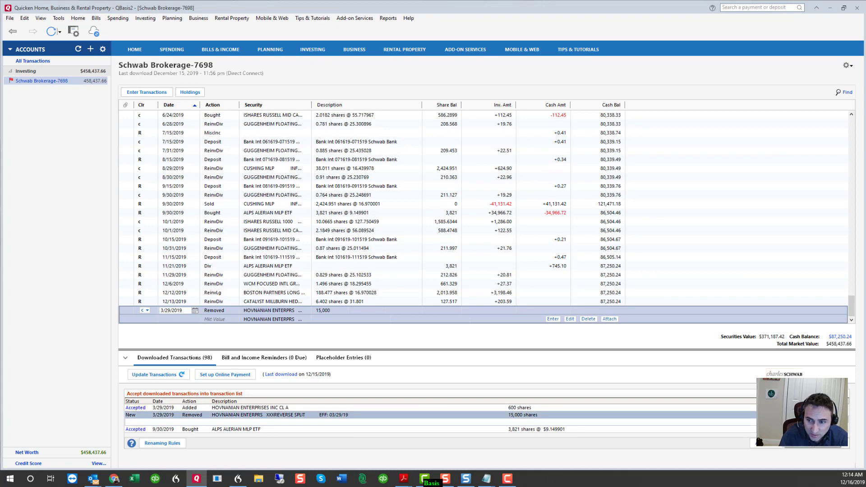
{"action": "left_click", "coordinate": [586, 318]}
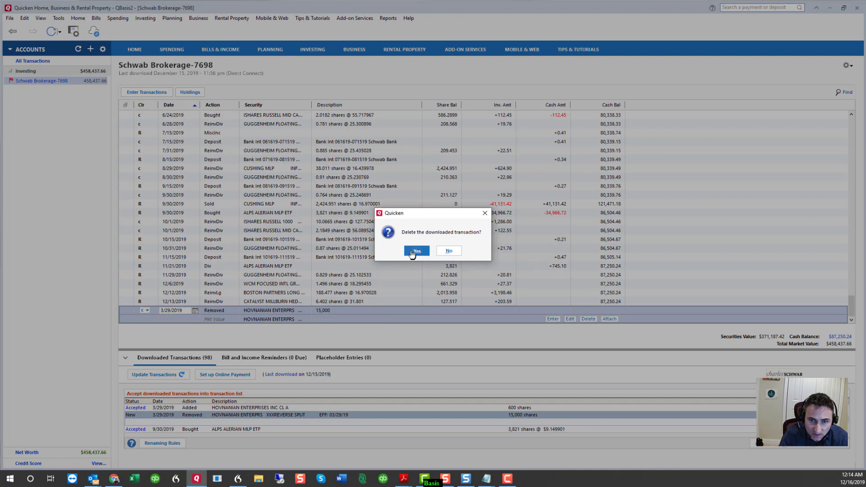
{"action": "left_click", "coordinate": [414, 250]}
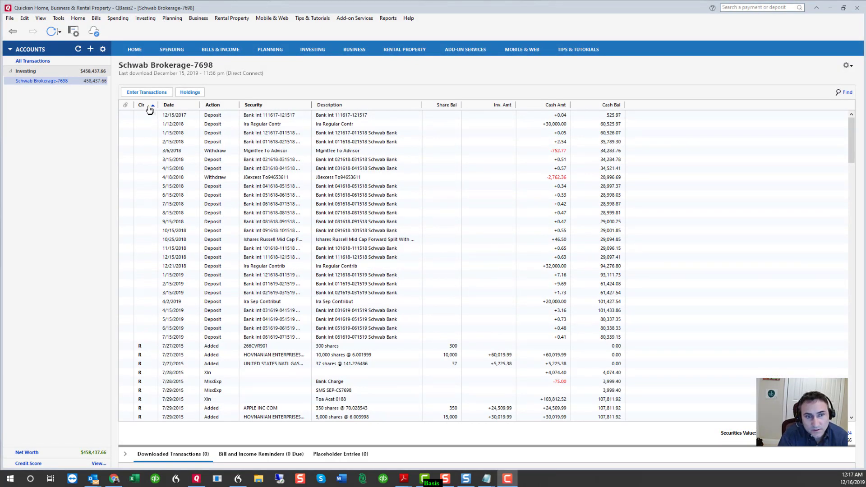
{"action": "mouse_move", "coordinate": [158, 302]}
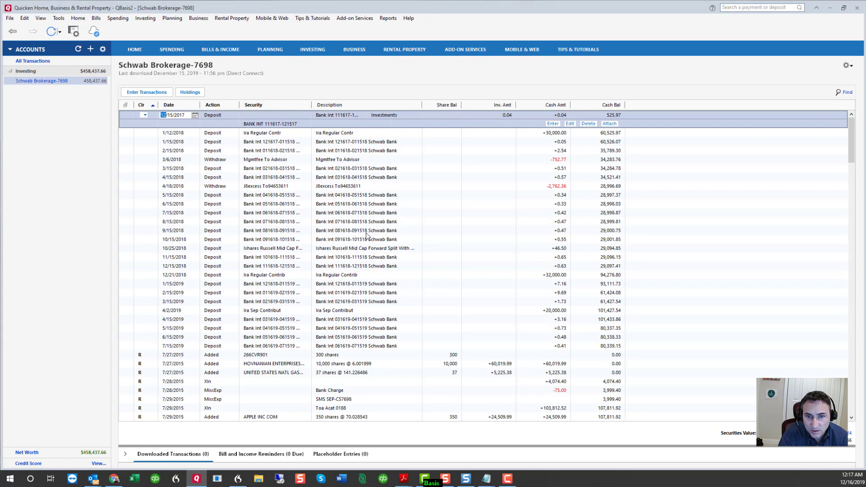
{"action": "mouse_move", "coordinate": [512, 307]}
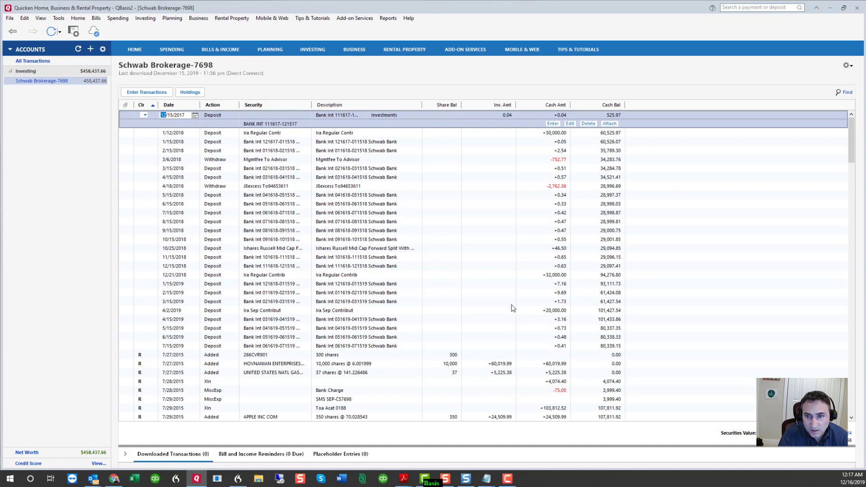
- Scroll through the uncleared 2018–2019 bank interest entries listed first
{"action": "scroll", "scroll_direction": "down", "scroll_amount": 3}
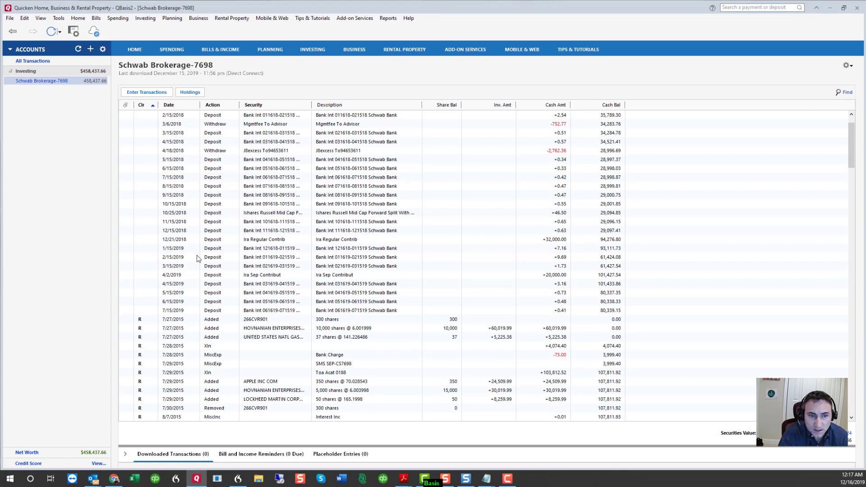
{"action": "mouse_move", "coordinate": [182, 137]}
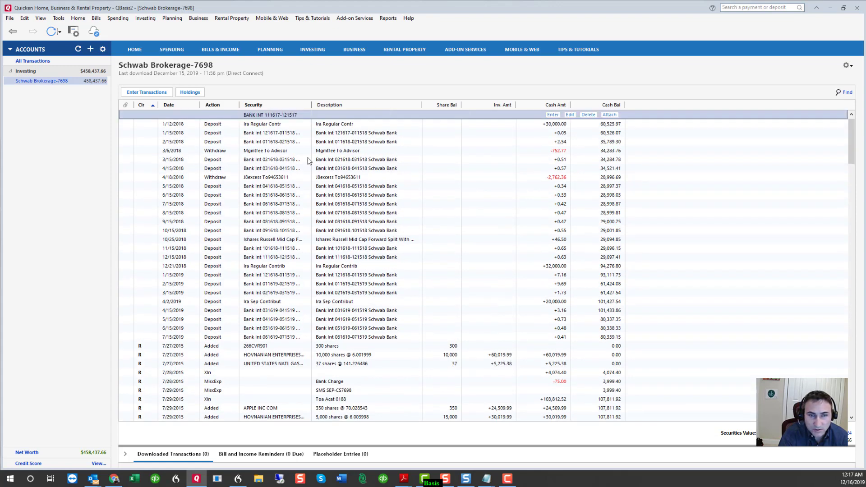
{"action": "mouse_move", "coordinate": [229, 110]}
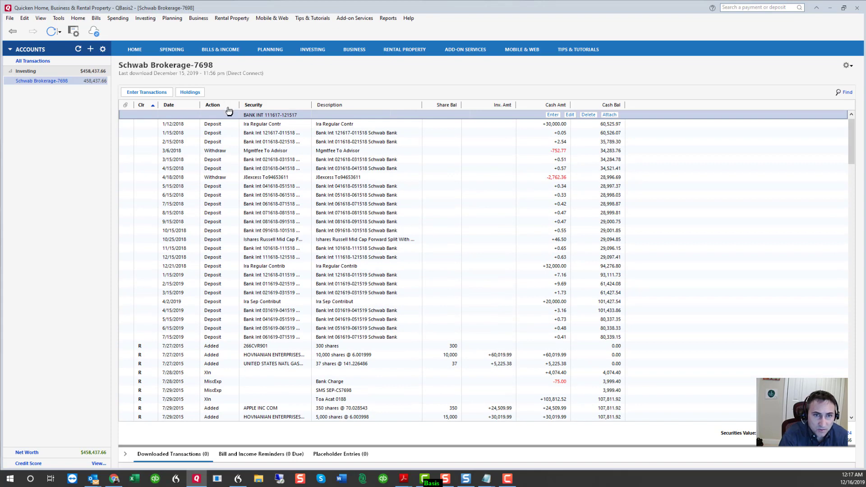
- Delete the 12/15/2017 interest, 1/12/2018 IRA contribution and 1/15/2018 interest deposits, confirming each
{"action": "left_click", "coordinate": [587, 115]}
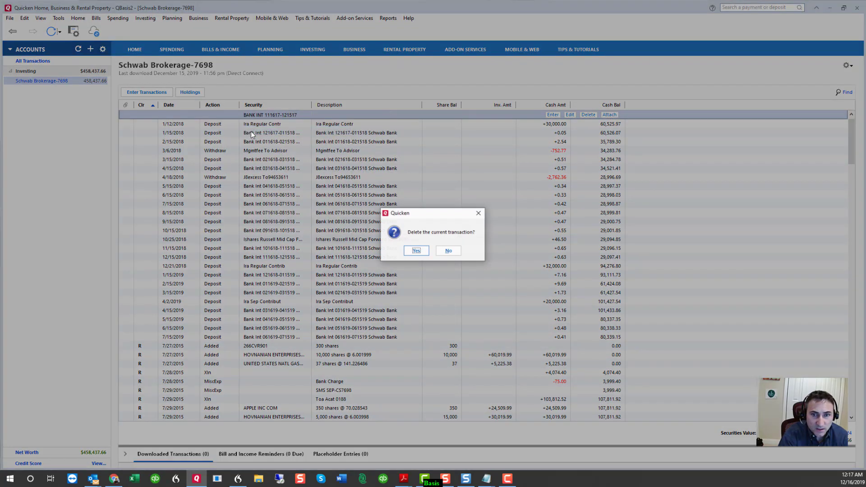
{"action": "left_click", "coordinate": [415, 251]}
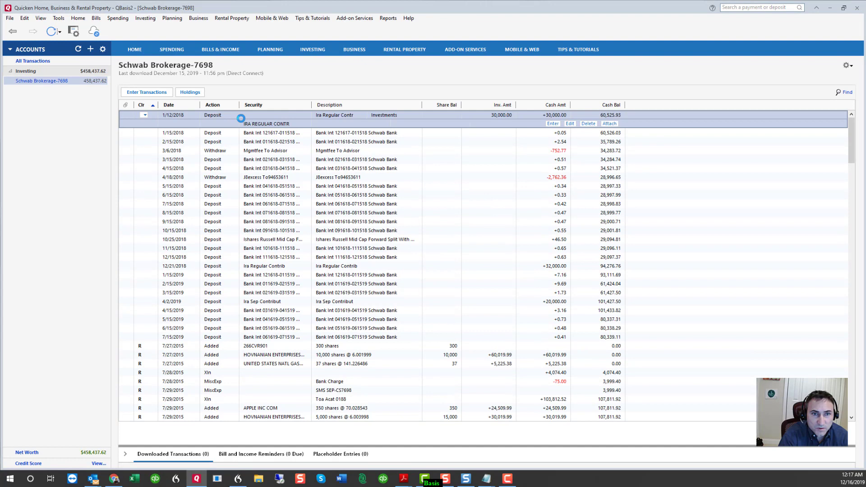
{"action": "left_click", "coordinate": [587, 123]}
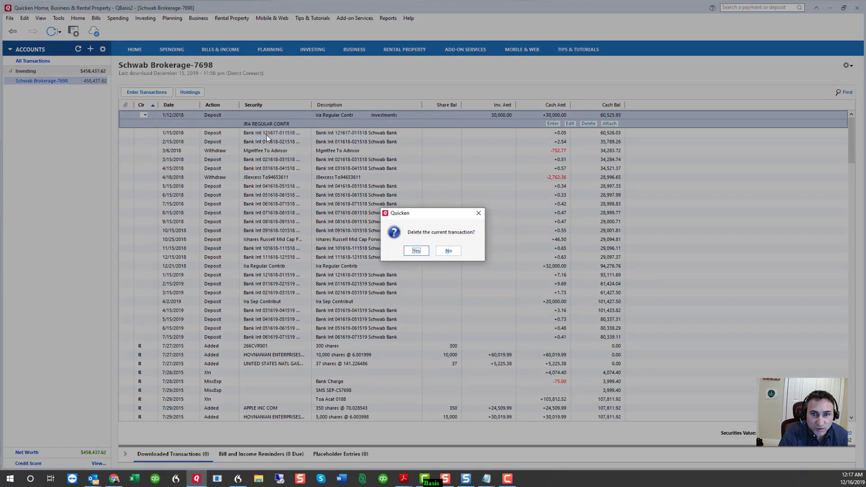
{"action": "left_click", "coordinate": [415, 249]}
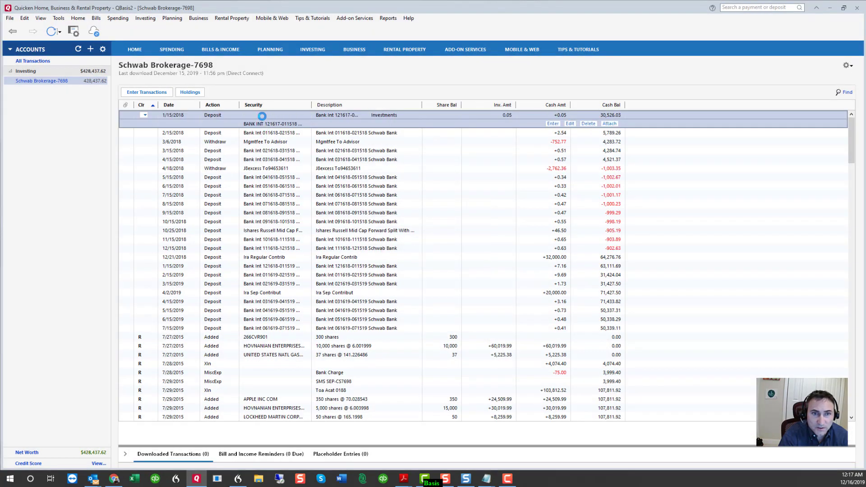
{"action": "left_click", "coordinate": [587, 123]}
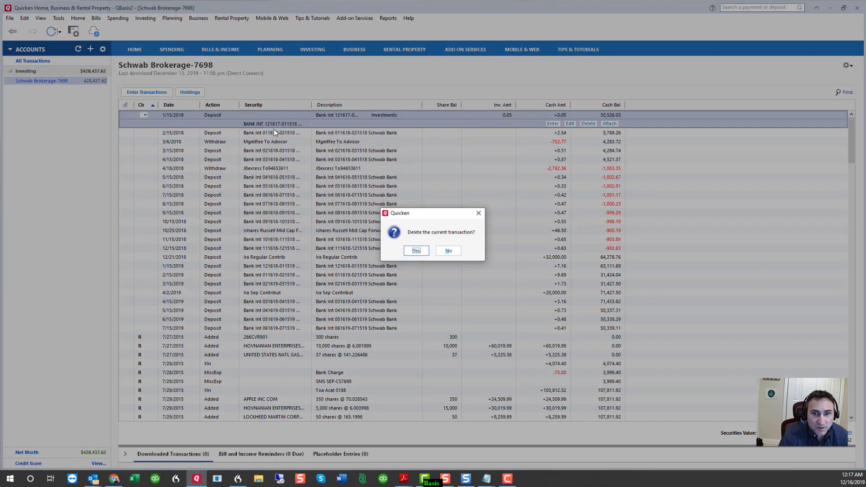
{"action": "left_click", "coordinate": [414, 250]}
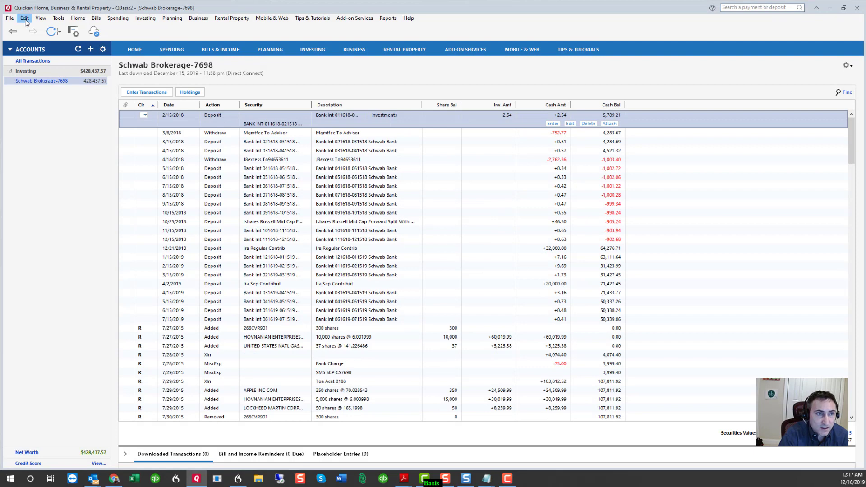
- Delete the 2/15/2018 interest, 3/6/2018 advisor fee and 3/15/2018 interest entries, then the 4/15/2018 deposit
{"action": "left_click", "coordinate": [25, 18]}
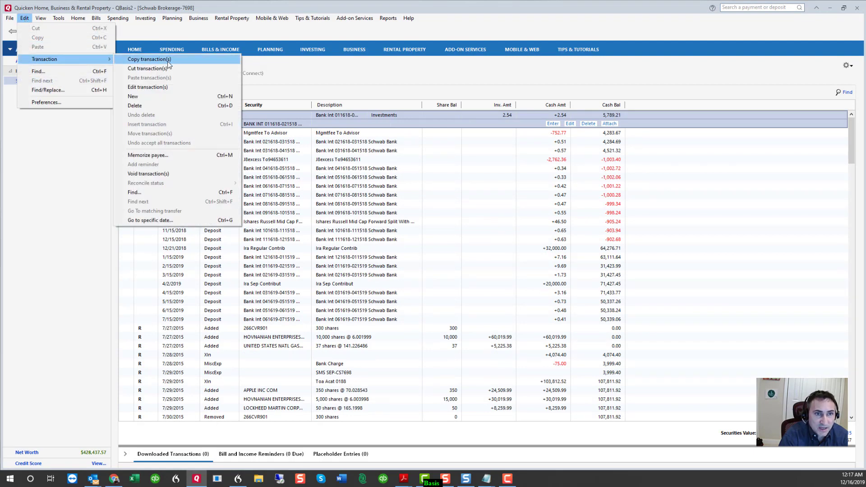
{"action": "left_click", "coordinate": [134, 105]}
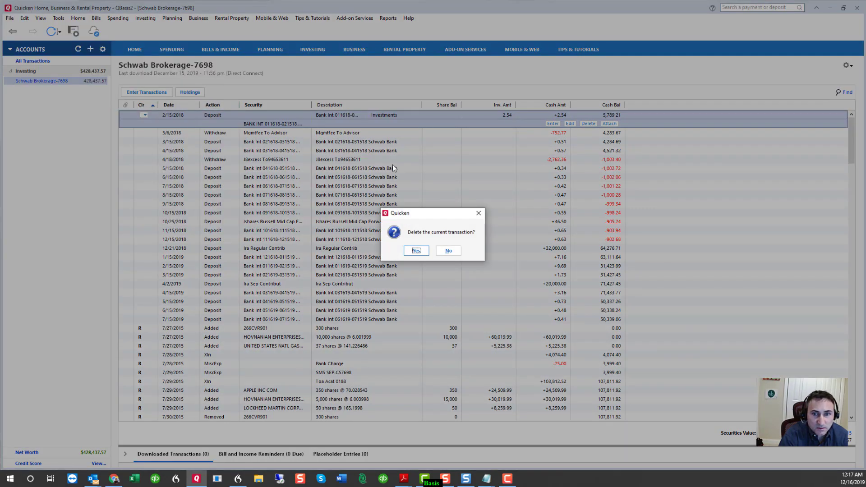
{"action": "left_click", "coordinate": [414, 249]}
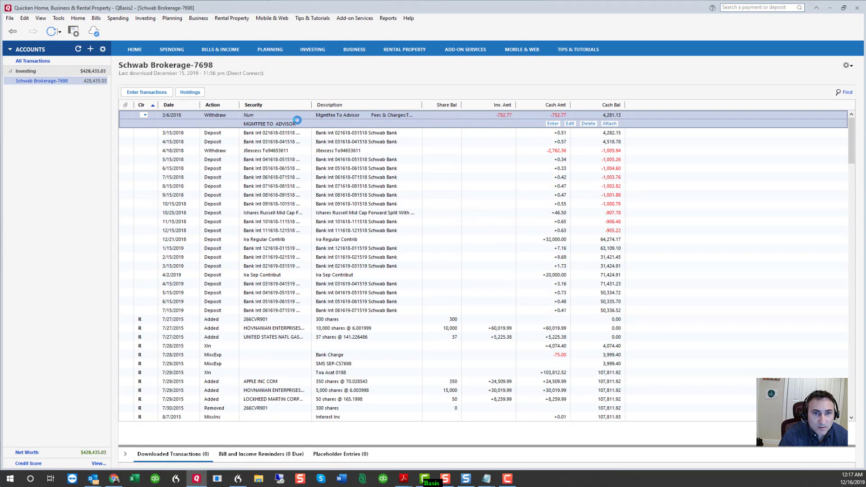
{"action": "left_click", "coordinate": [587, 123]}
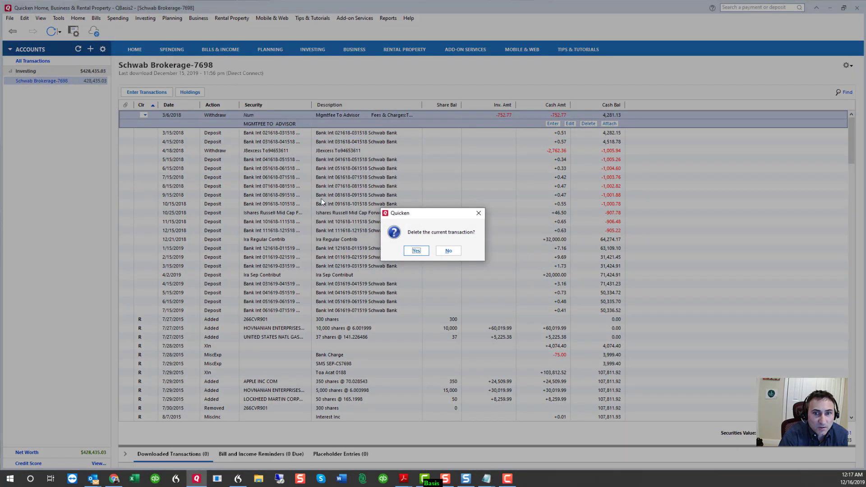
{"action": "left_click", "coordinate": [415, 250]}
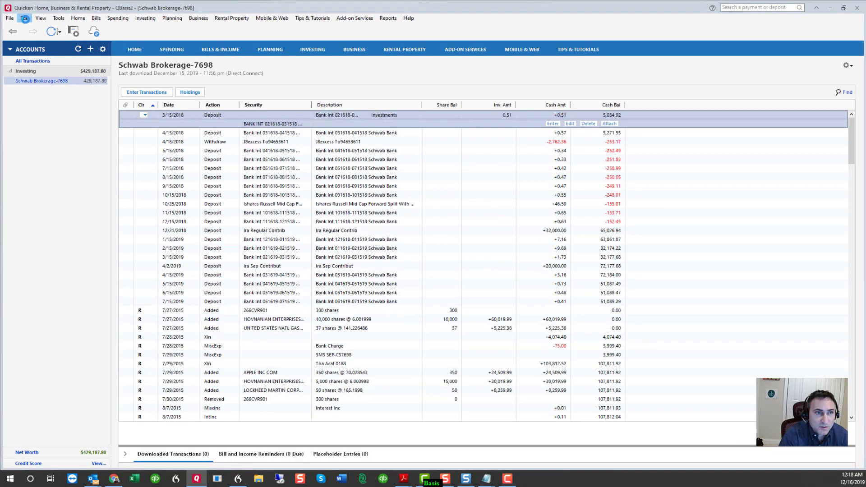
{"action": "left_click", "coordinate": [25, 18]}
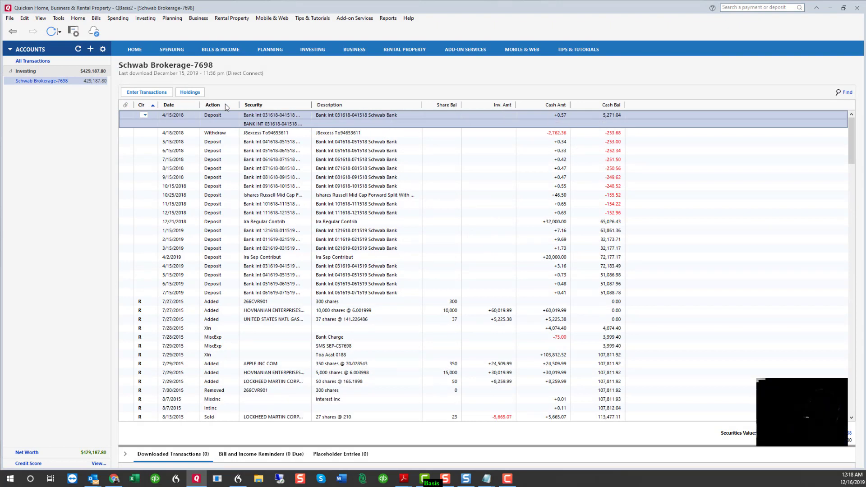
{"action": "left_click", "coordinate": [587, 123]}
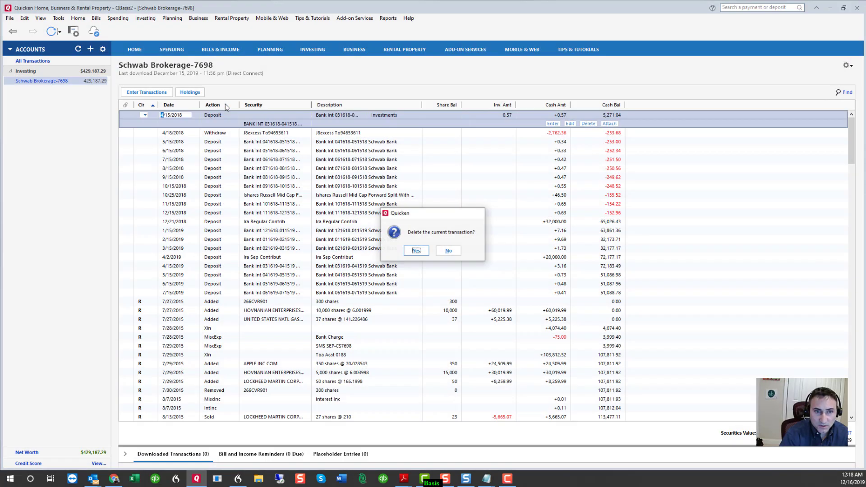
- Confirm removing the 4/15/2018 deposit and delete the 5/15/2019 interest deposit
{"action": "left_click", "coordinate": [415, 250]}
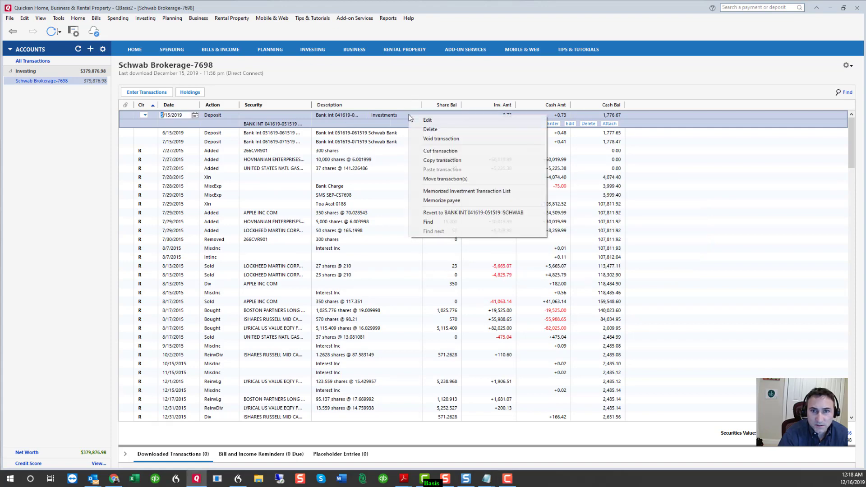
{"action": "left_click", "coordinate": [430, 129]}
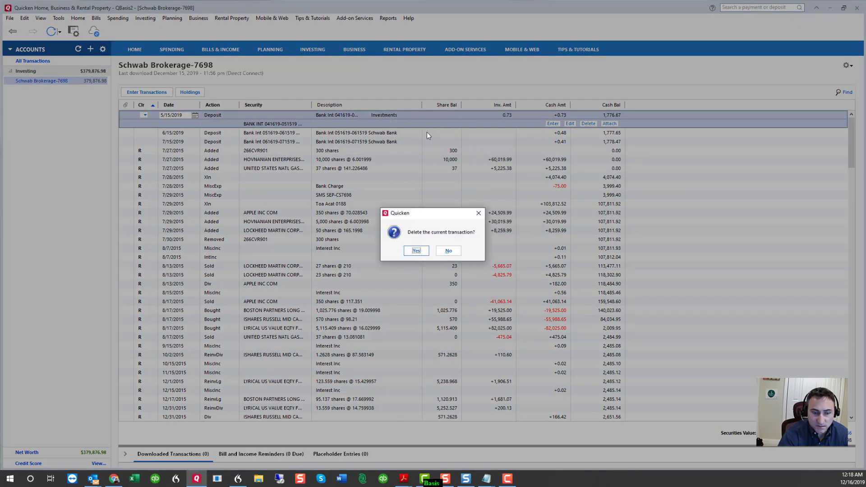
{"action": "left_click", "coordinate": [415, 250]}
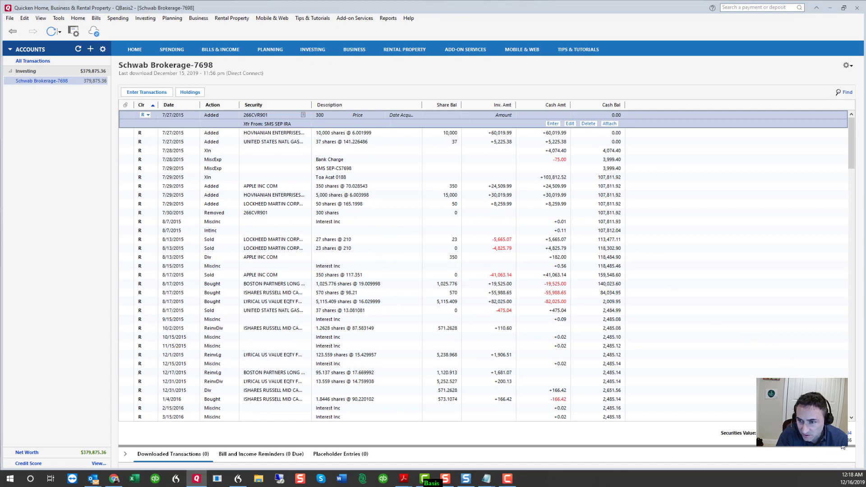
{"action": "mouse_move", "coordinate": [141, 101]}
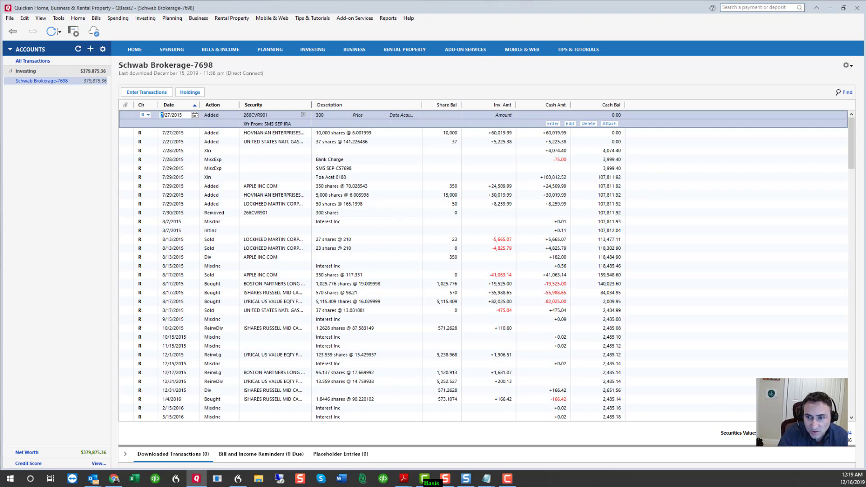
{"action": "mouse_move", "coordinate": [263, 231]}
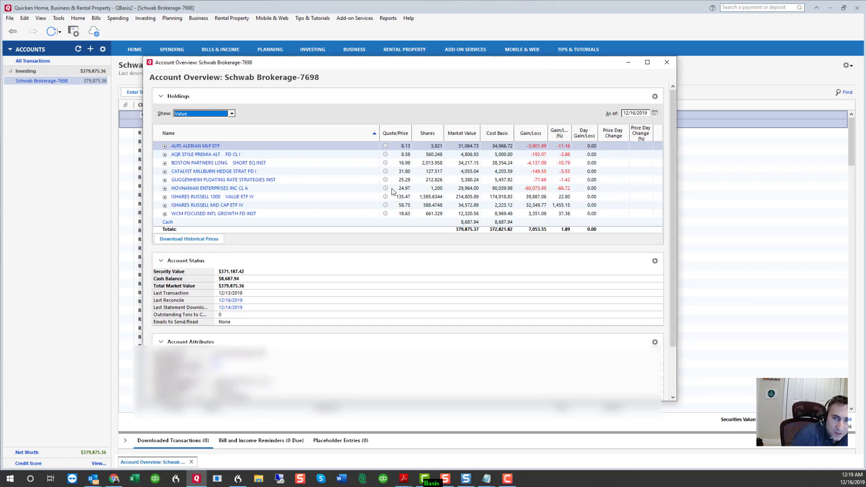
{"action": "mouse_move", "coordinate": [421, 144]}
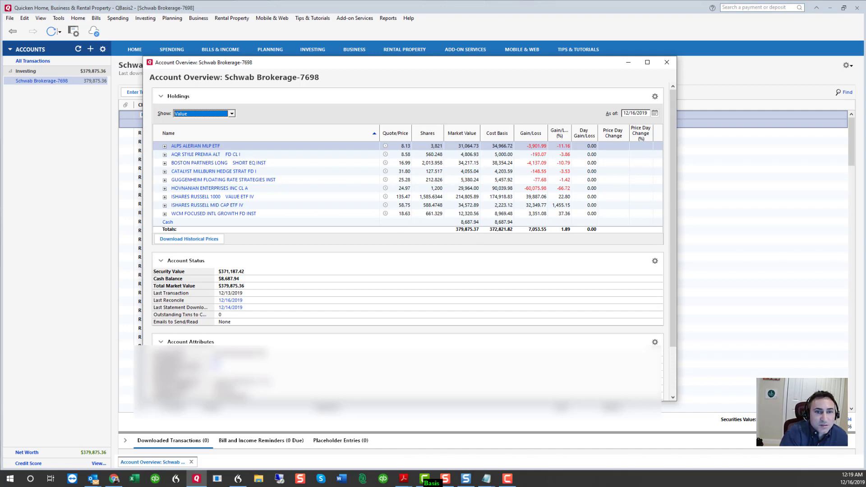
{"action": "mouse_move", "coordinate": [431, 210]}
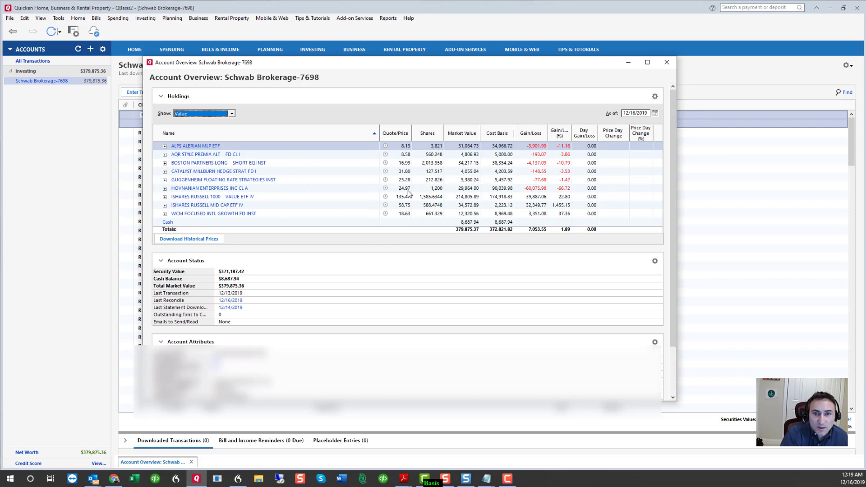
{"action": "mouse_move", "coordinate": [410, 194]}
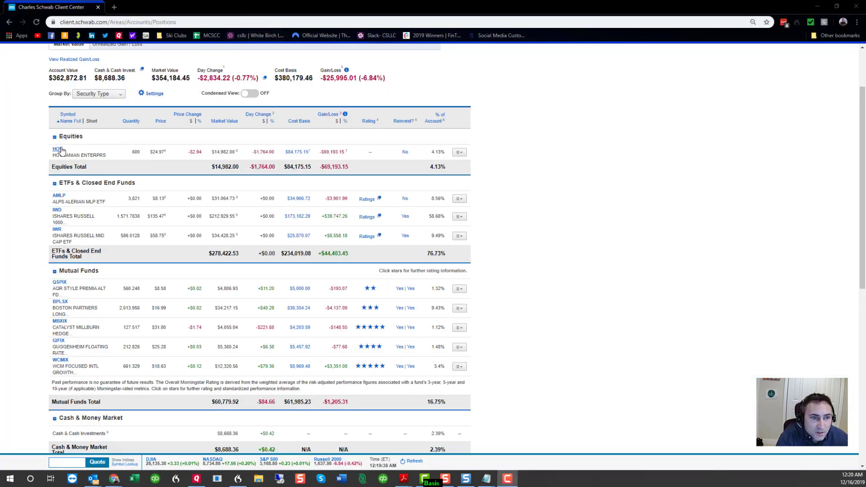
{"action": "mouse_move", "coordinate": [190, 117]}
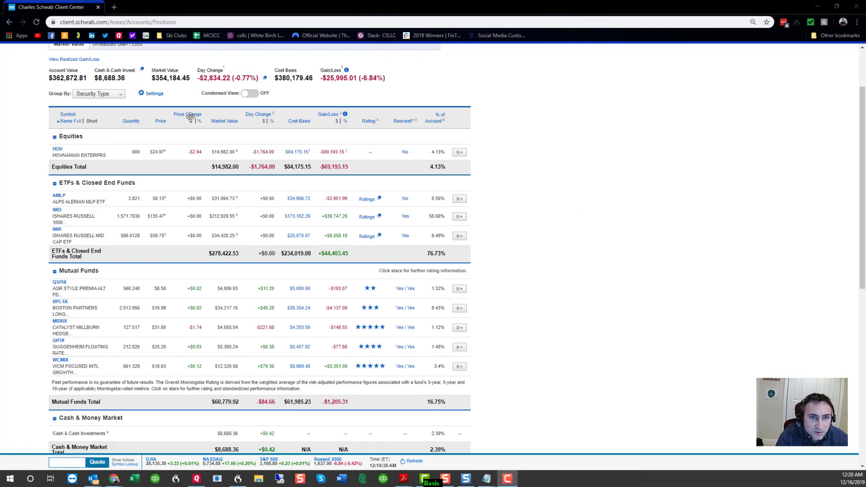
{"action": "mouse_move", "coordinate": [127, 288]}
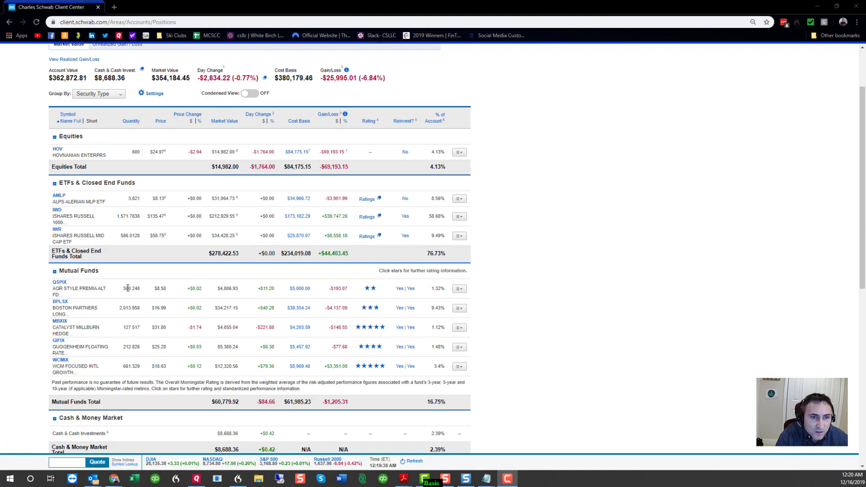
{"action": "mouse_move", "coordinate": [225, 278]}
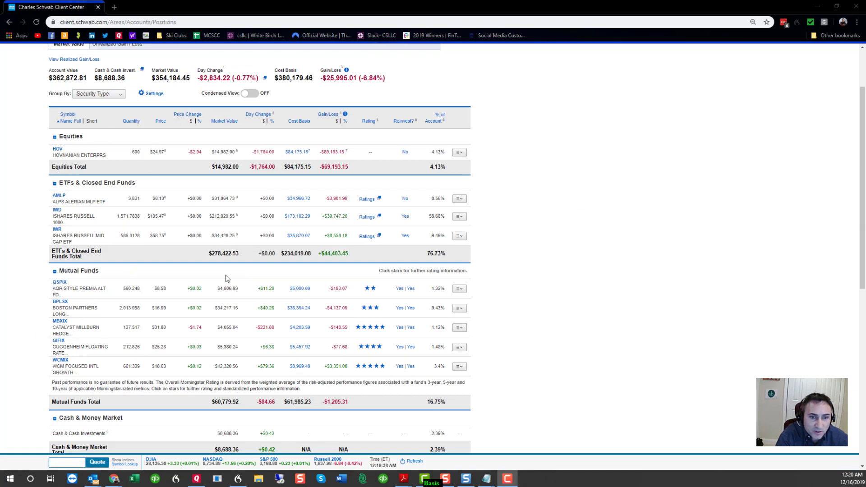
{"action": "mouse_move", "coordinate": [228, 433]}
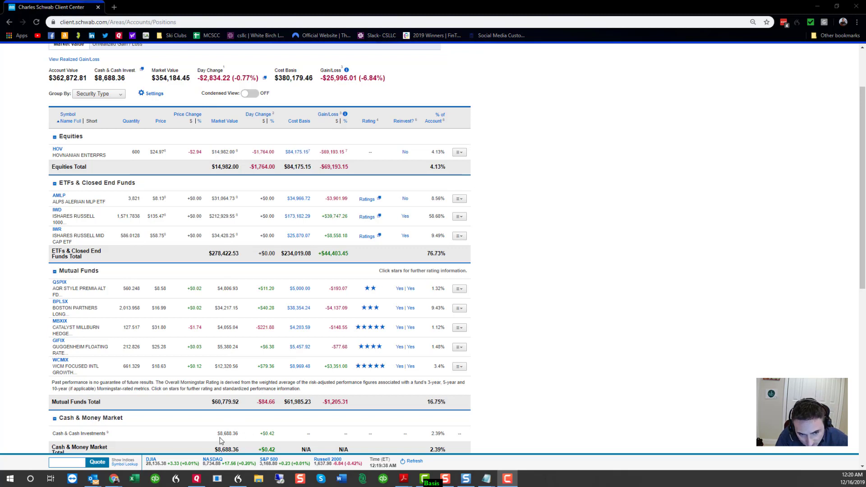
{"action": "mouse_move", "coordinate": [237, 439]}
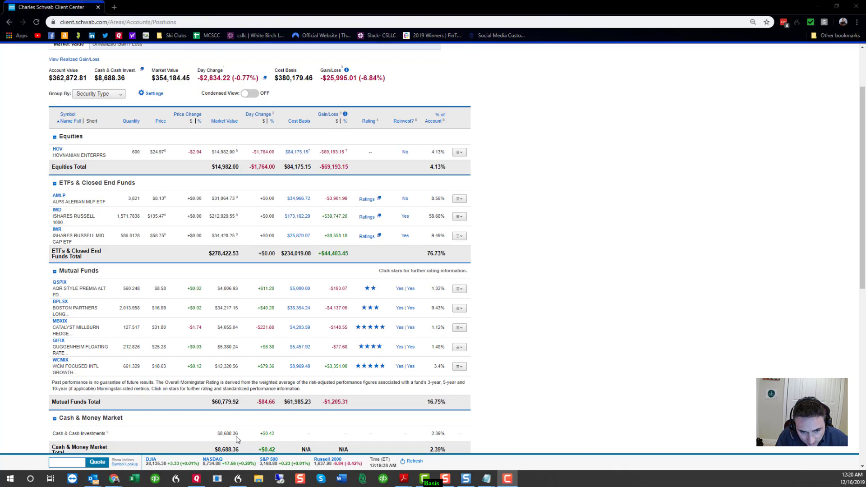
{"action": "mouse_move", "coordinate": [274, 433]}
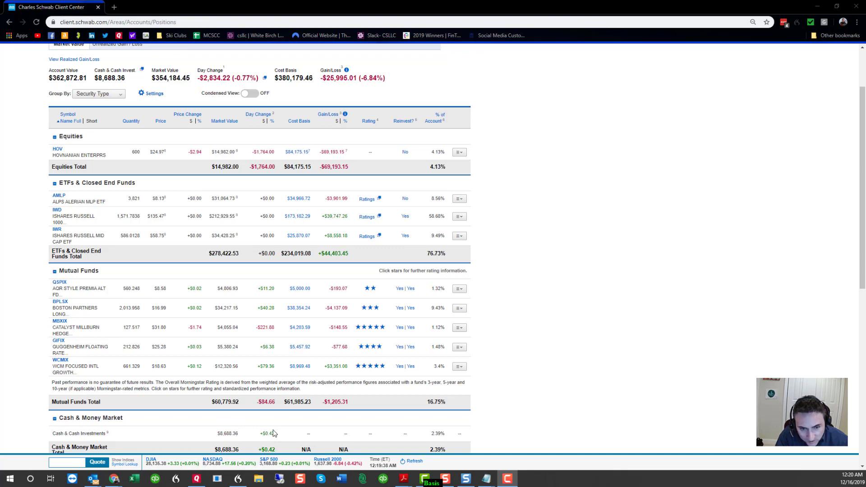
{"action": "mouse_move", "coordinate": [249, 198]}
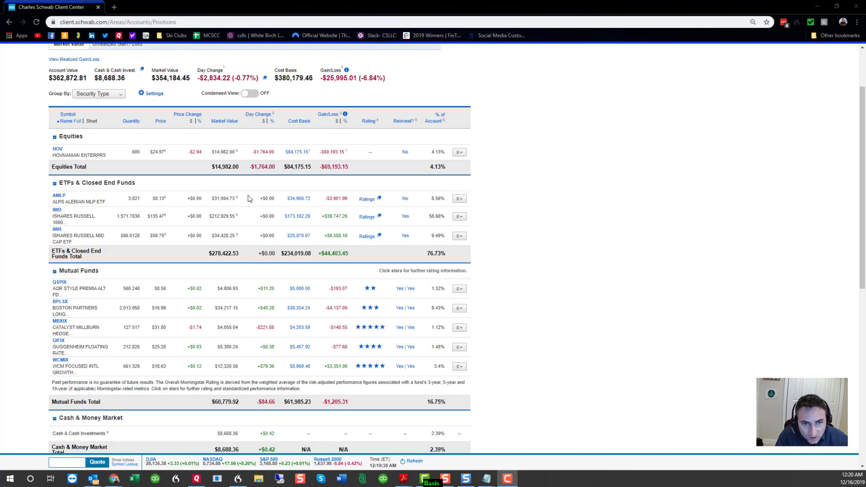
{"action": "mouse_move", "coordinate": [263, 389]}
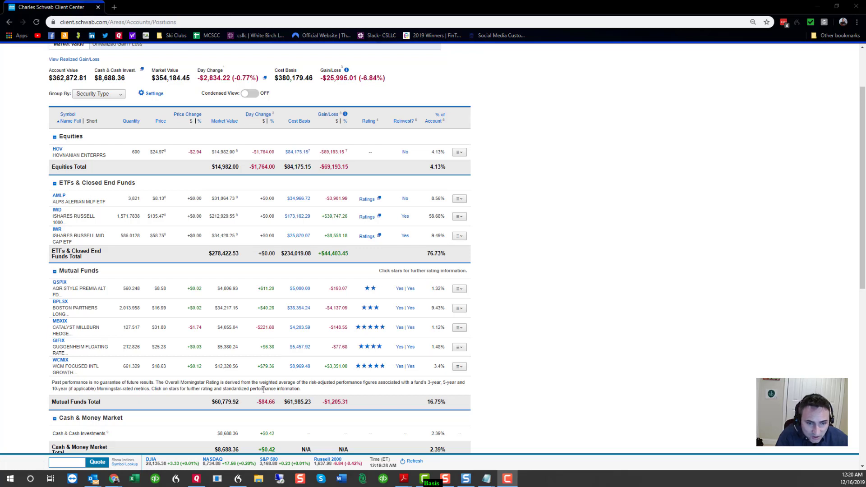
{"action": "mouse_move", "coordinate": [283, 431]}
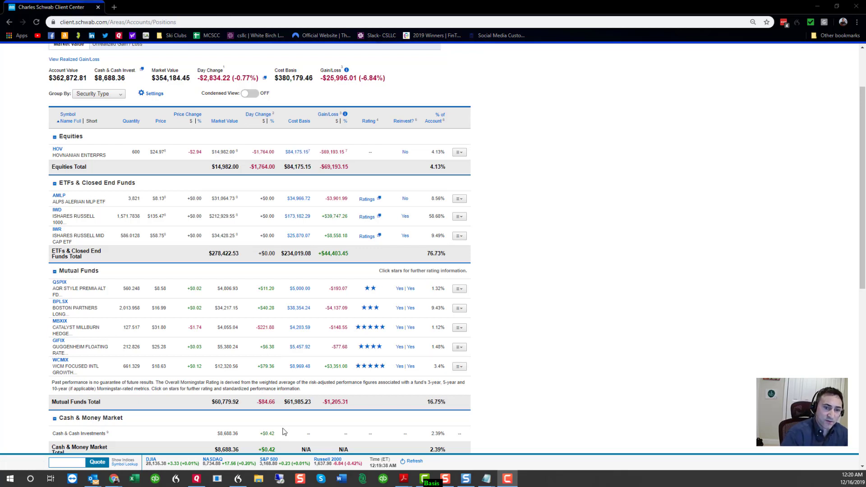
{"action": "mouse_move", "coordinate": [245, 315]}
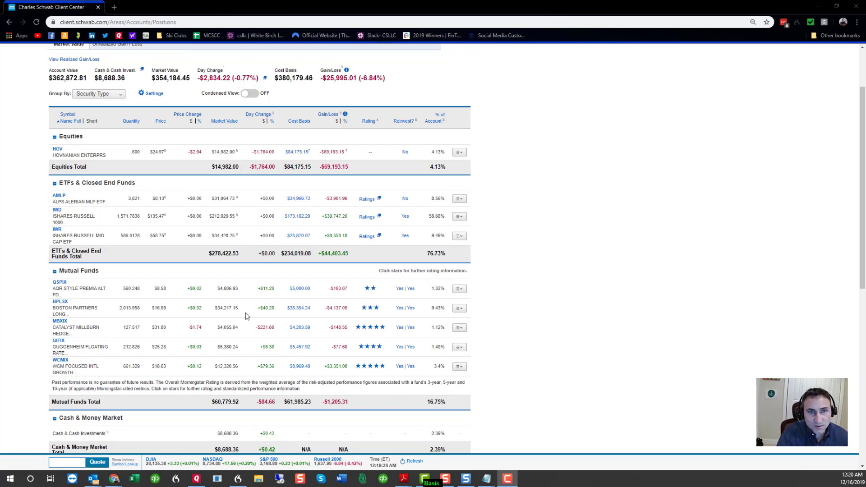
{"action": "mouse_move", "coordinate": [238, 433]}
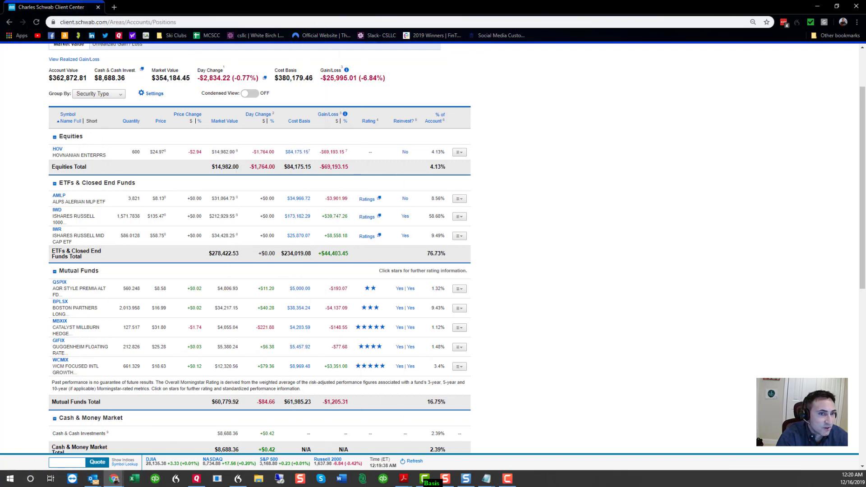
- Return from the Schwab positions page to Quicken's Schwab account overview
{"action": "left_click", "coordinate": [155, 478]}
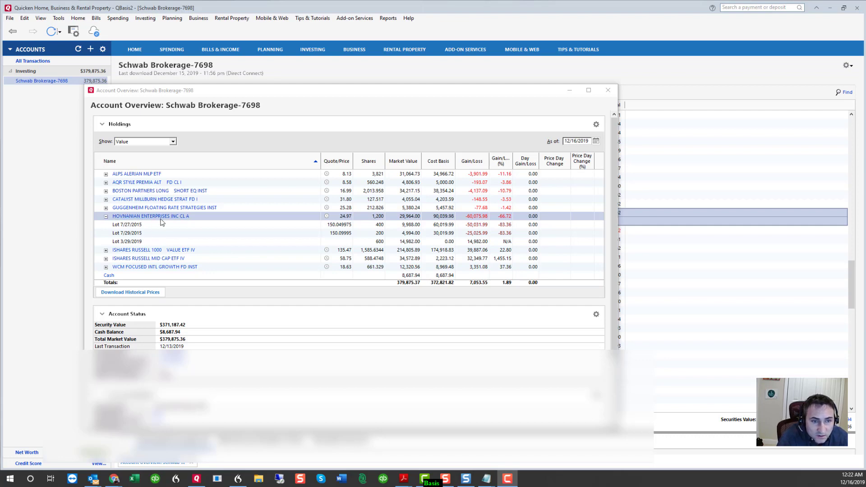
{"action": "mouse_move", "coordinate": [380, 226]}
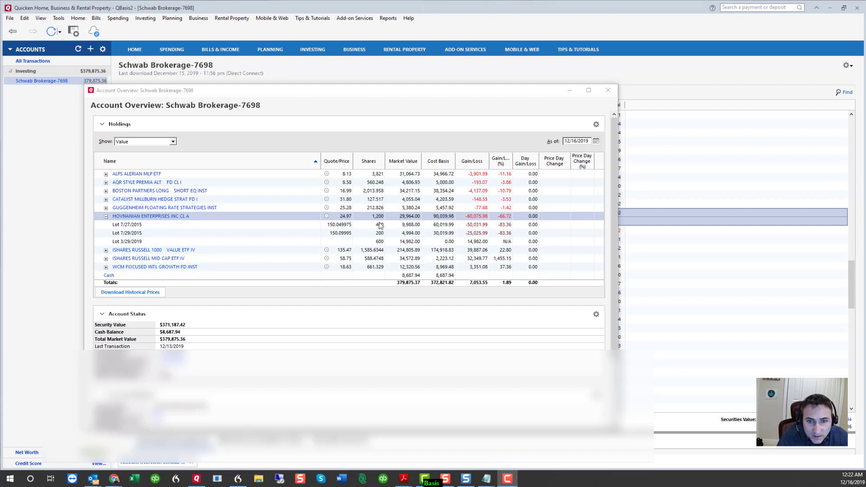
{"action": "mouse_move", "coordinate": [377, 226]}
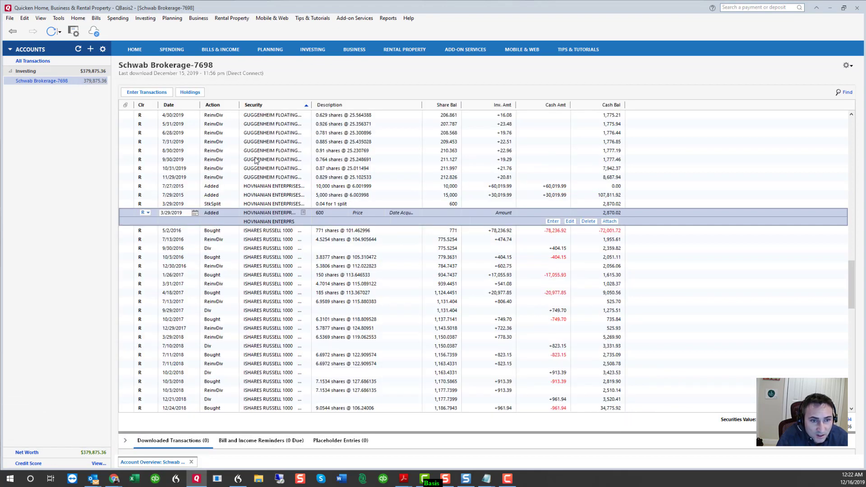
{"action": "mouse_move", "coordinate": [341, 215]}
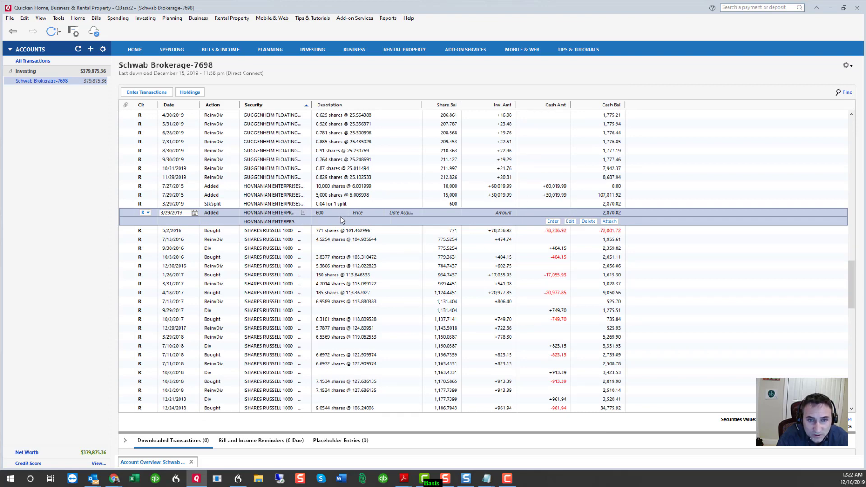
- Delete the duplicate 3/29/2019 Added 600-share Hovnanian transaction and confirm removing the reconciled entry
{"action": "left_click", "coordinate": [213, 203]}
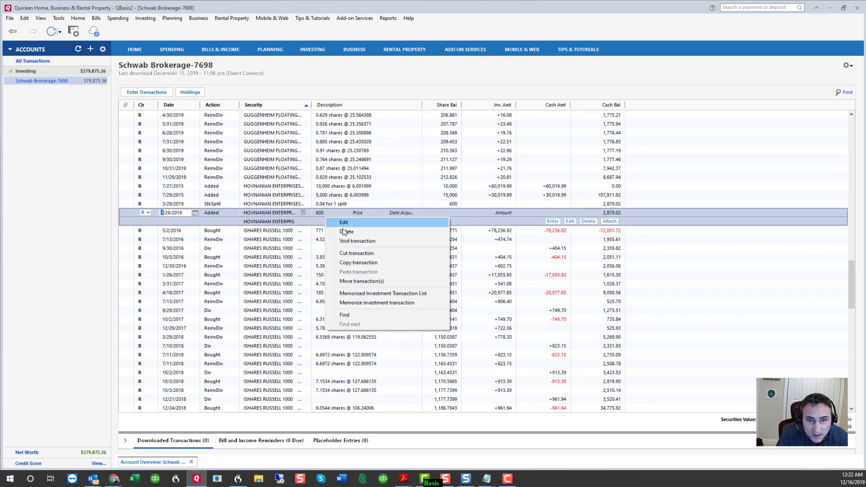
{"action": "left_click", "coordinate": [346, 232]}
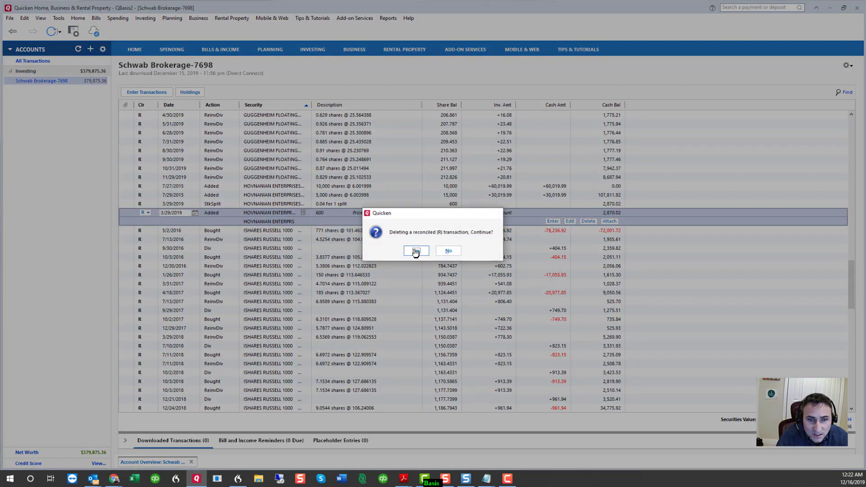
{"action": "left_click", "coordinate": [414, 250]}
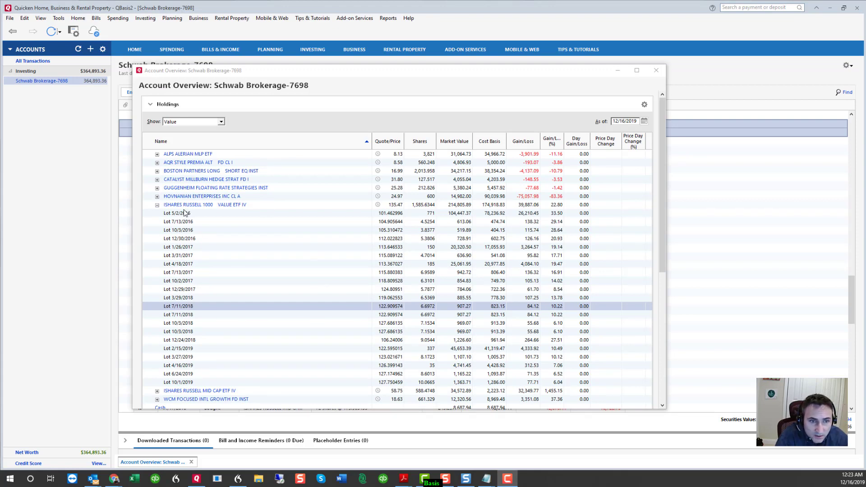
{"action": "mouse_move", "coordinate": [344, 218]}
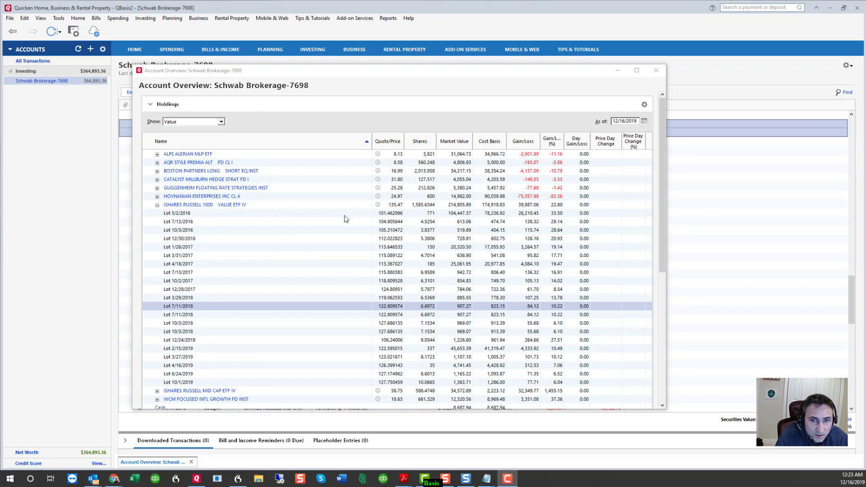
{"action": "mouse_move", "coordinate": [422, 211]}
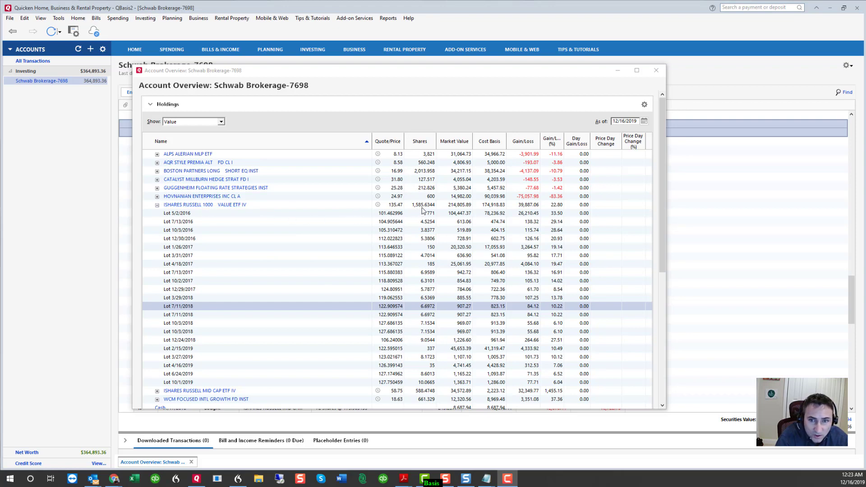
{"action": "mouse_move", "coordinate": [231, 216]}
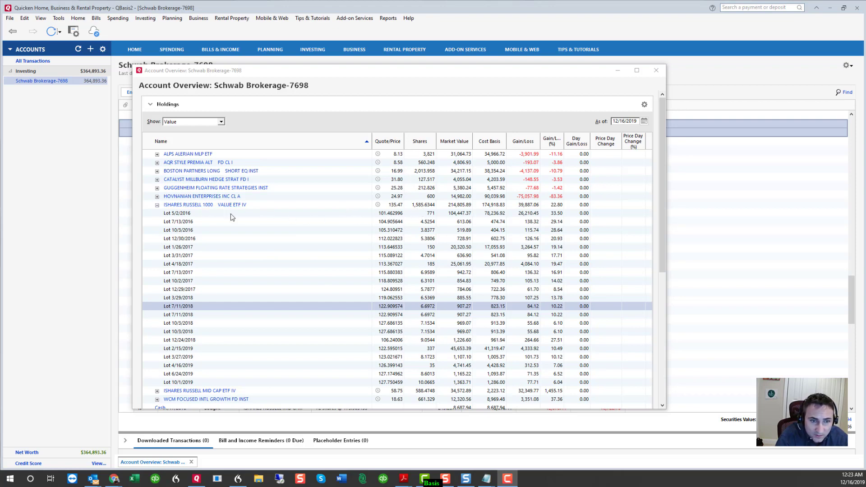
{"action": "mouse_move", "coordinate": [307, 306]}
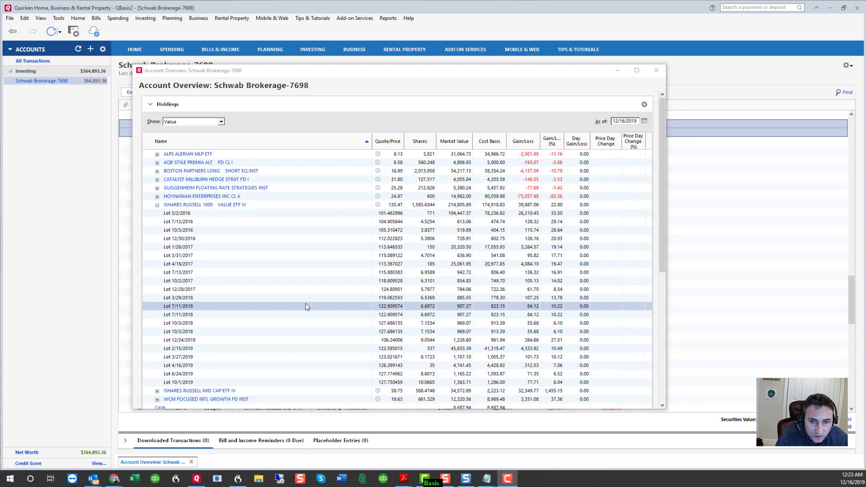
{"action": "mouse_move", "coordinate": [200, 314]}
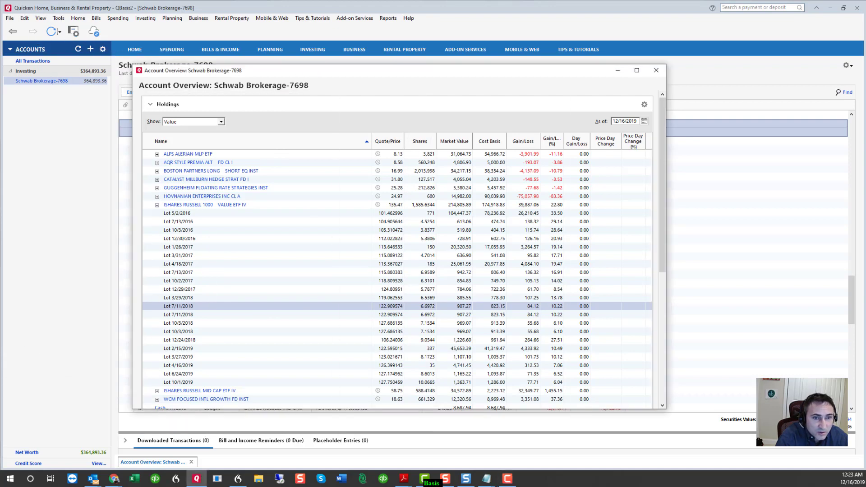
- Jump from the overview to the iShares Russell 1000 Value transactions in the register
{"action": "left_click", "coordinate": [655, 71]}
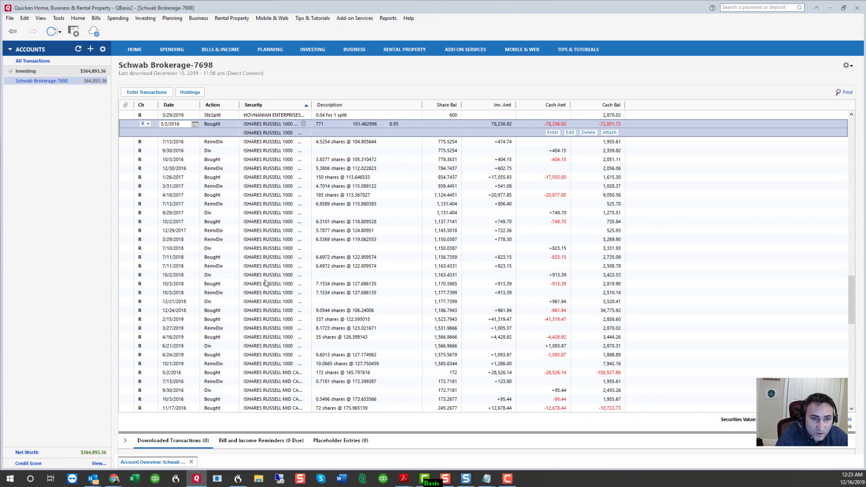
{"action": "mouse_move", "coordinate": [279, 238]}
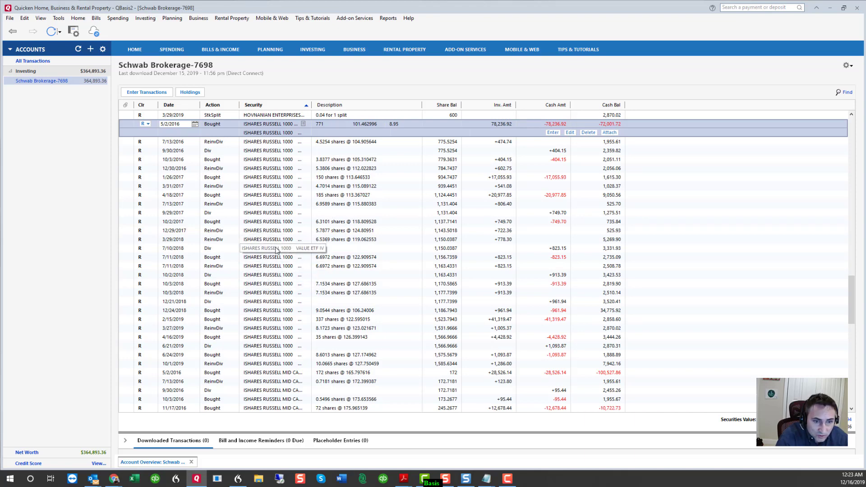
{"action": "mouse_move", "coordinate": [251, 265]}
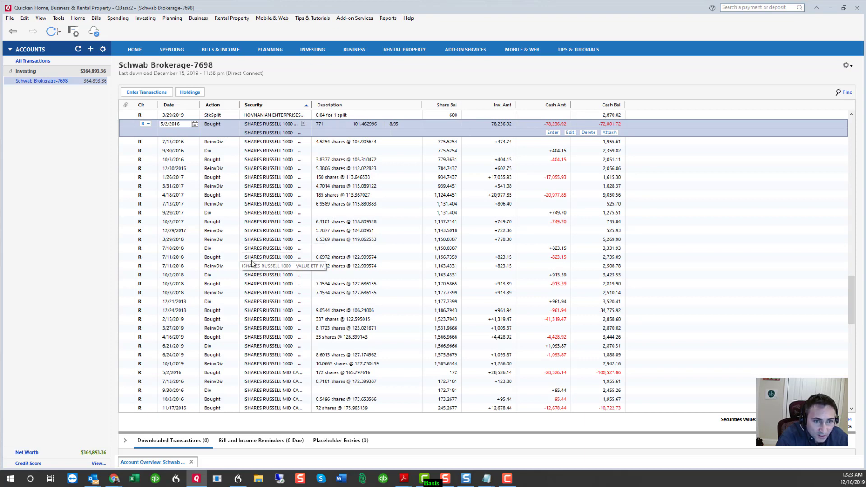
{"action": "mouse_move", "coordinate": [247, 261]}
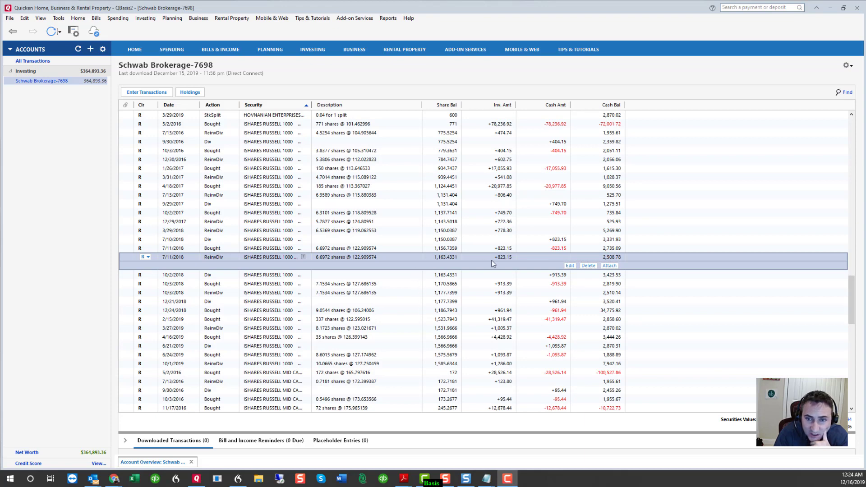
{"action": "mouse_move", "coordinate": [215, 242]}
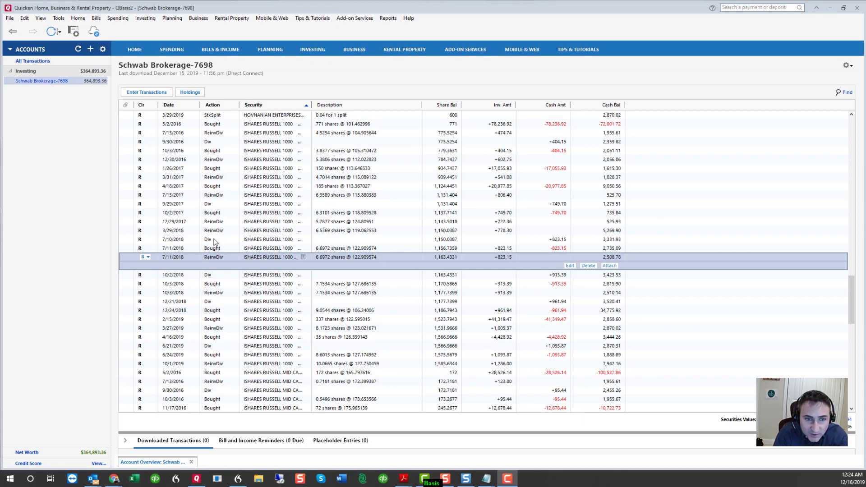
{"action": "mouse_move", "coordinate": [245, 245]}
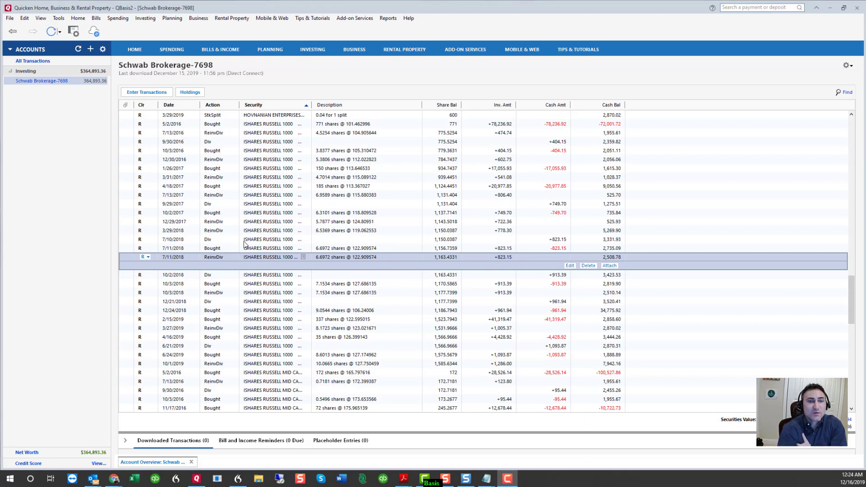
{"action": "mouse_move", "coordinate": [219, 262]}
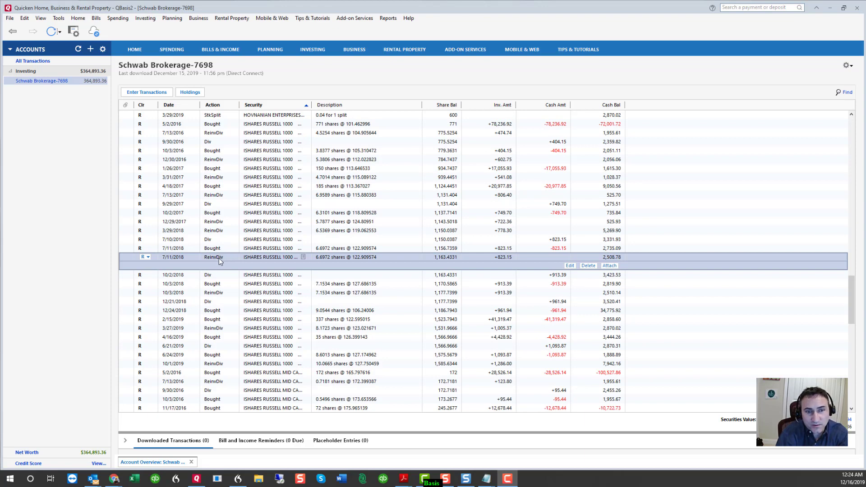
{"action": "mouse_move", "coordinate": [603, 270]}
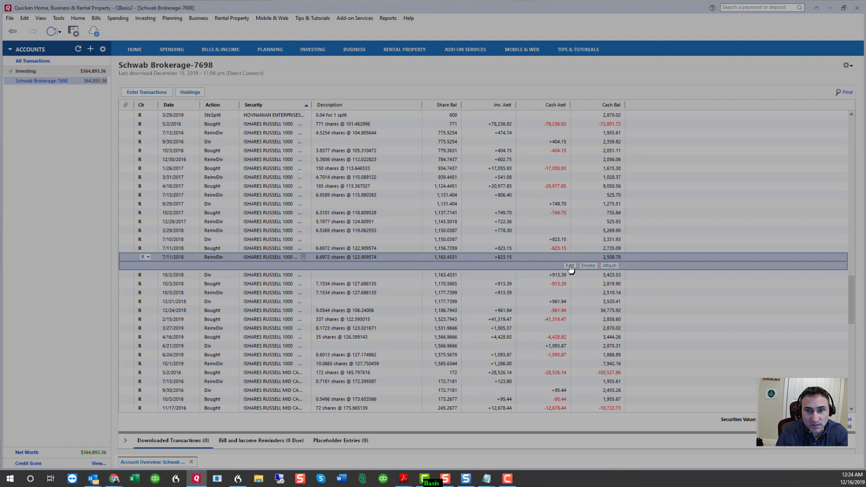
{"action": "left_click", "coordinate": [569, 265]}
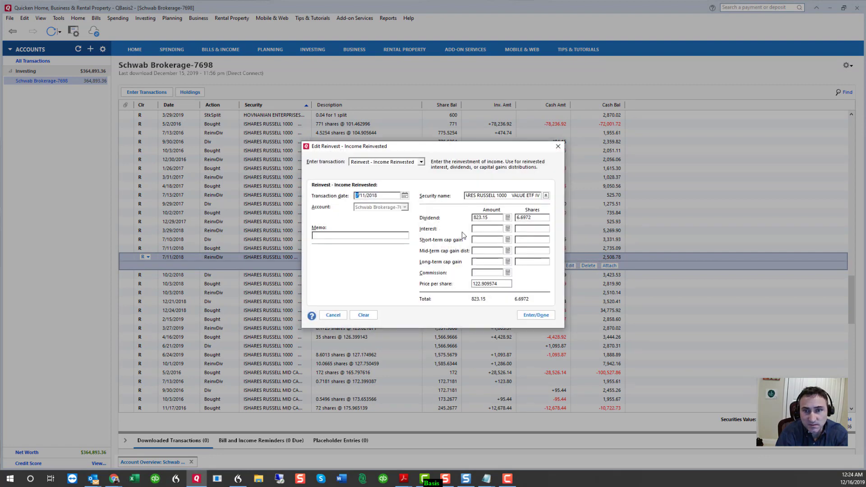
{"action": "mouse_move", "coordinate": [445, 208]}
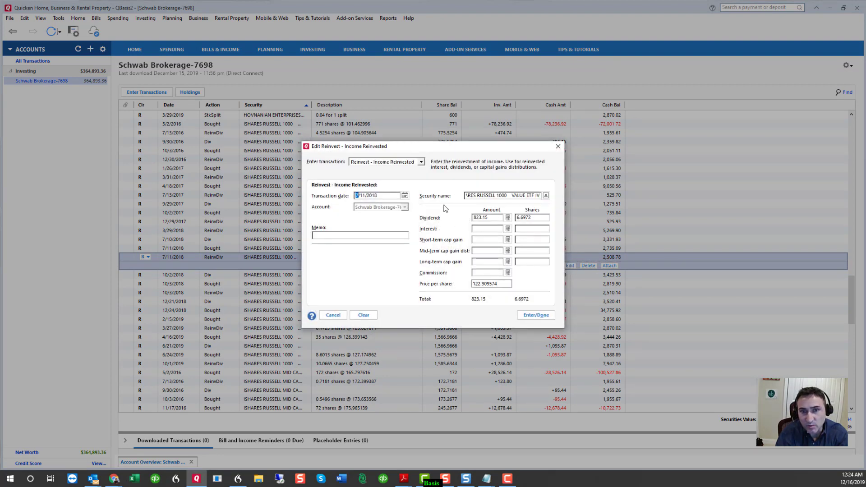
{"action": "mouse_move", "coordinate": [487, 228]}
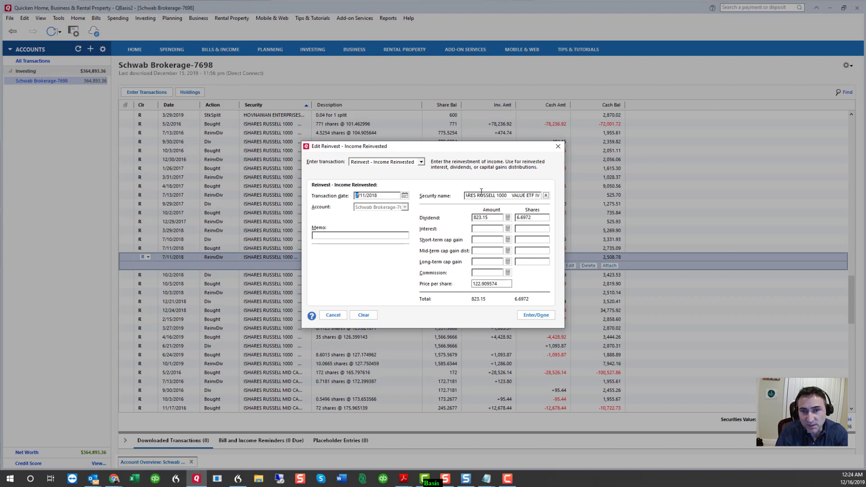
{"action": "left_click", "coordinate": [534, 315]}
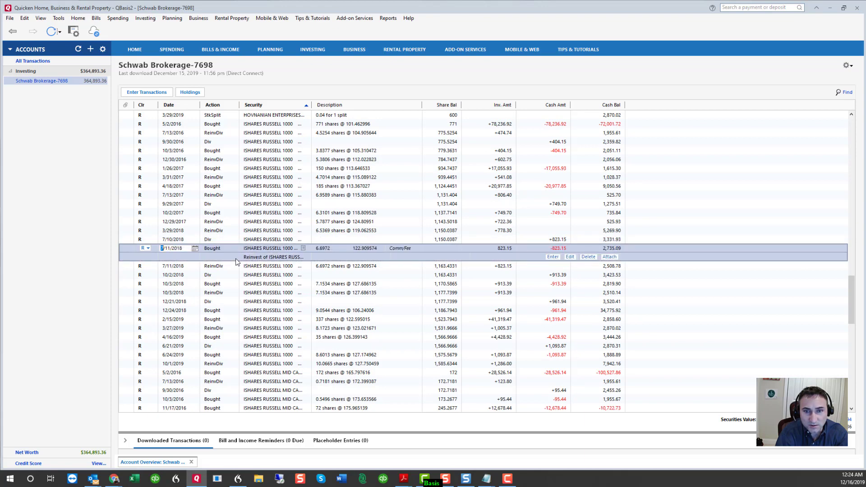
{"action": "mouse_move", "coordinate": [229, 269]}
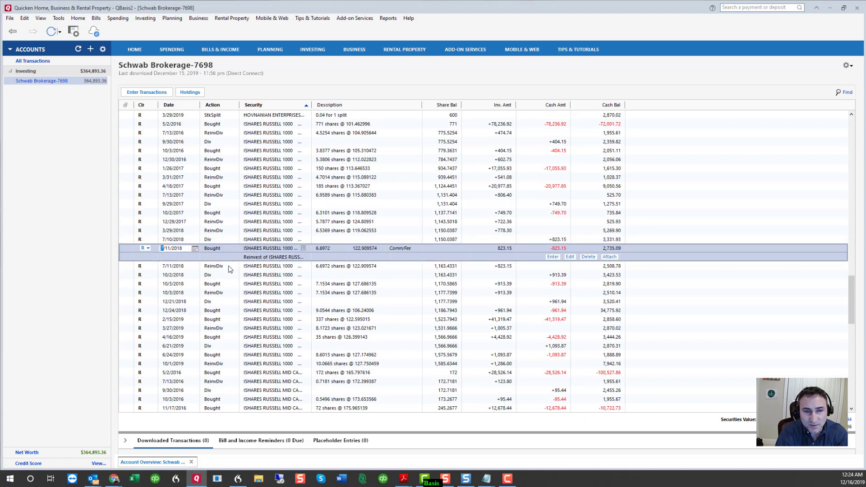
- Delete the duplicate 7/10/2018 Russell 1000 dividend and 7/11/2018 purchase, confirming both reconciled deletions
{"action": "left_click", "coordinate": [221, 265]}
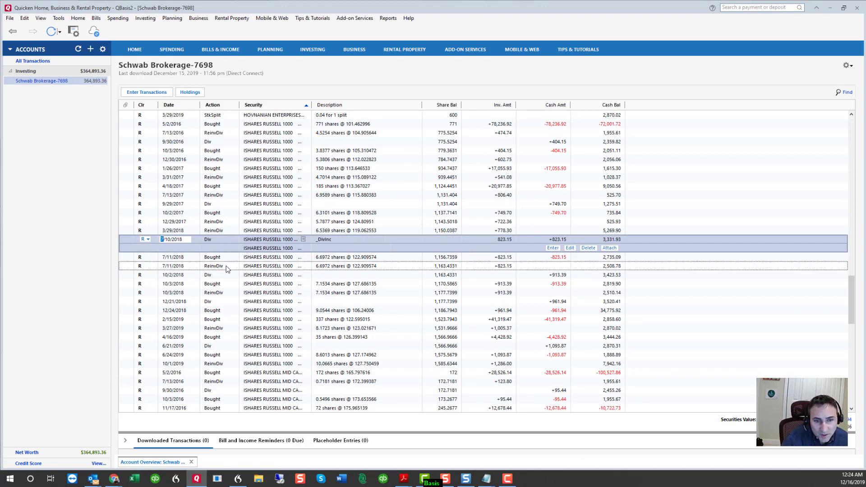
{"action": "left_click", "coordinate": [221, 257]}
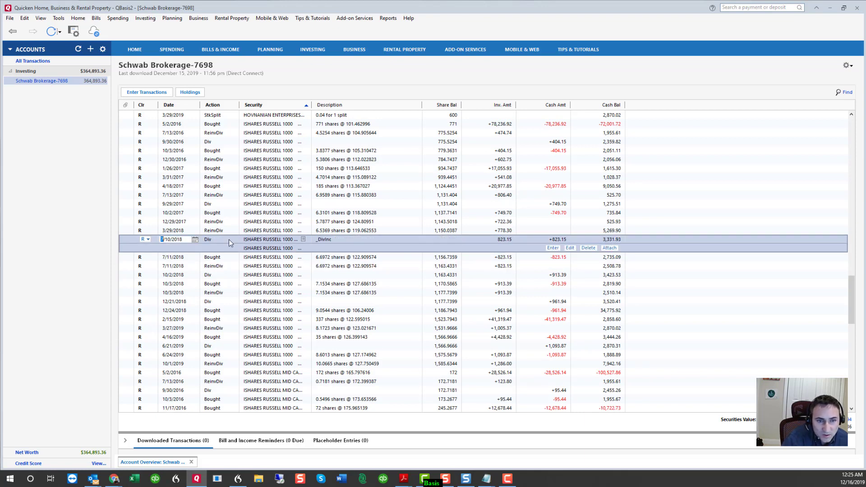
{"action": "left_click", "coordinate": [587, 247]}
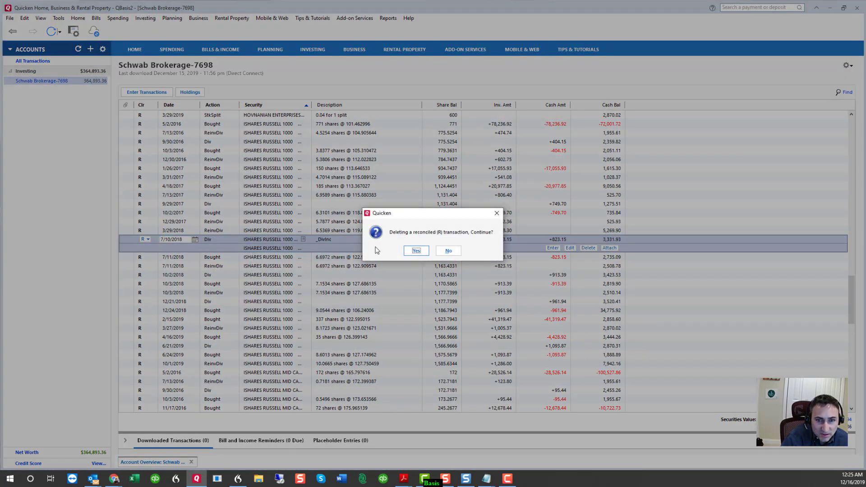
{"action": "left_click", "coordinate": [415, 249]}
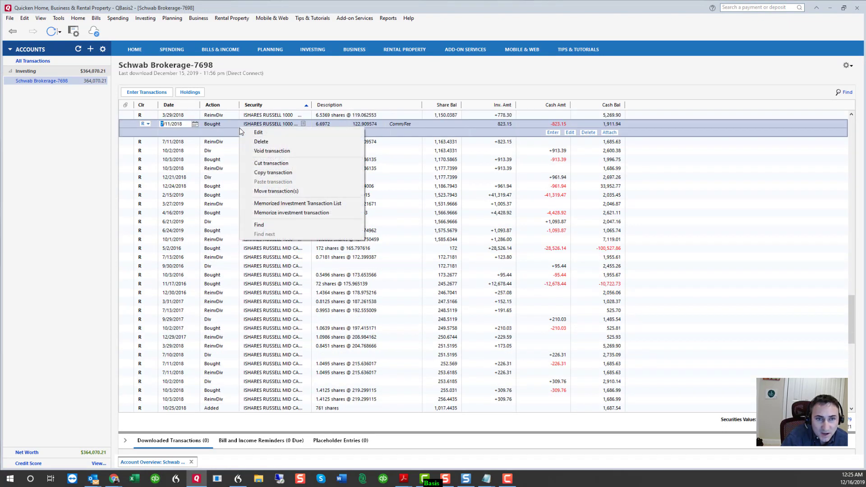
{"action": "left_click", "coordinate": [260, 142]}
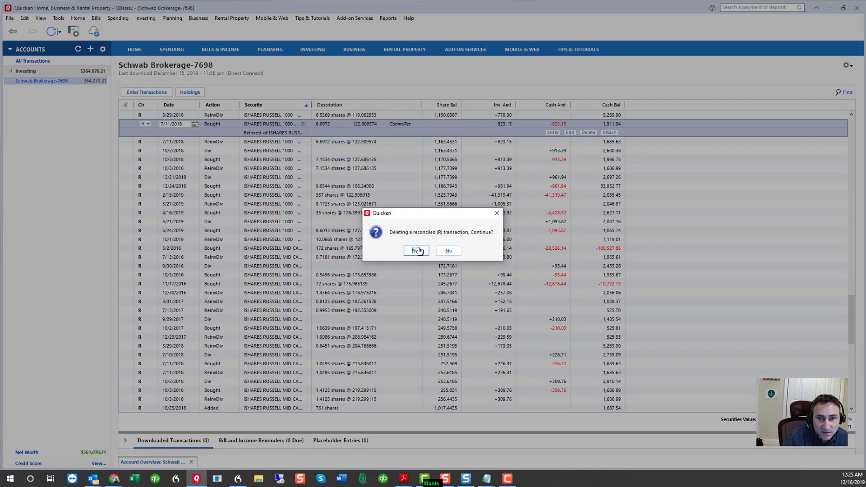
{"action": "left_click", "coordinate": [416, 250]}
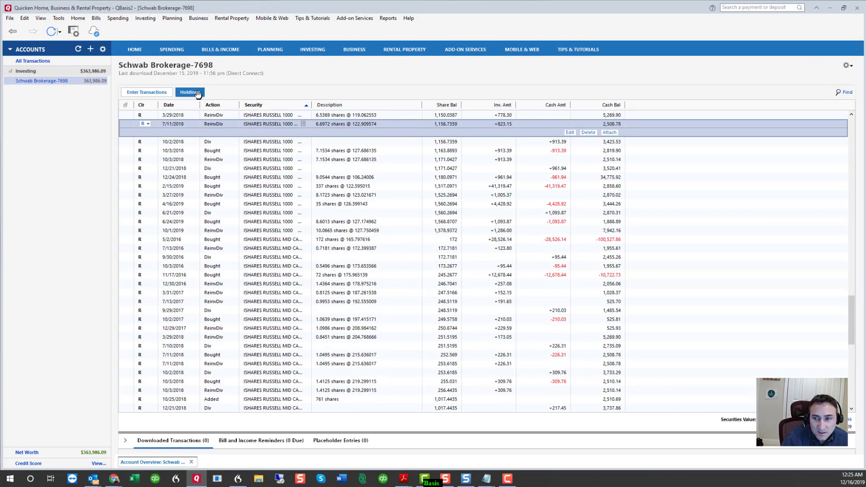
{"action": "mouse_move", "coordinate": [346, 214]}
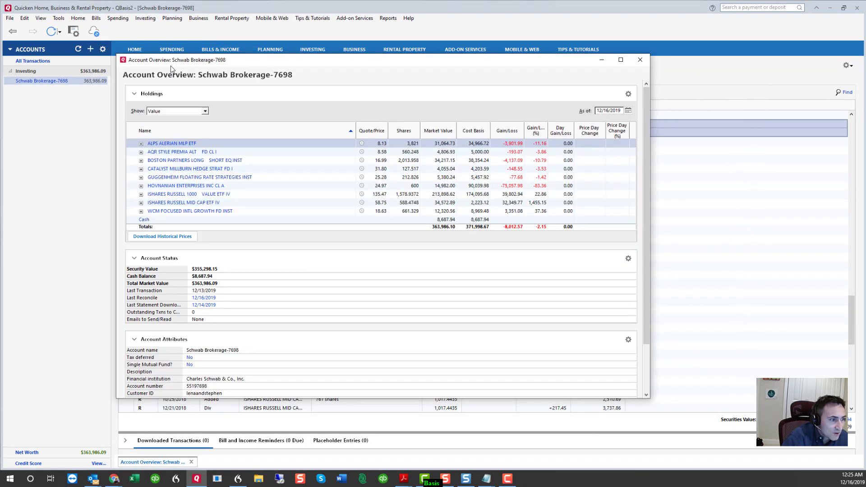
{"action": "mouse_move", "coordinate": [411, 186]}
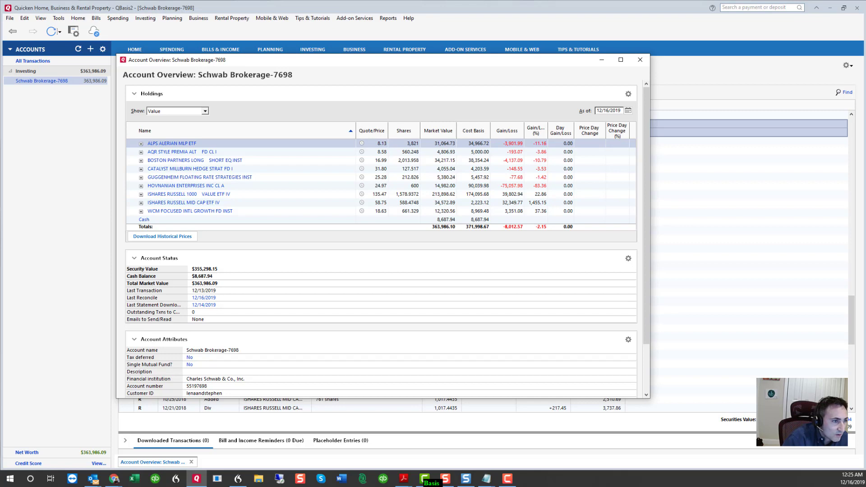
- Expand the iShares Russell 1000 Value ETF holding to list its individual lots
{"action": "left_click", "coordinate": [142, 194]}
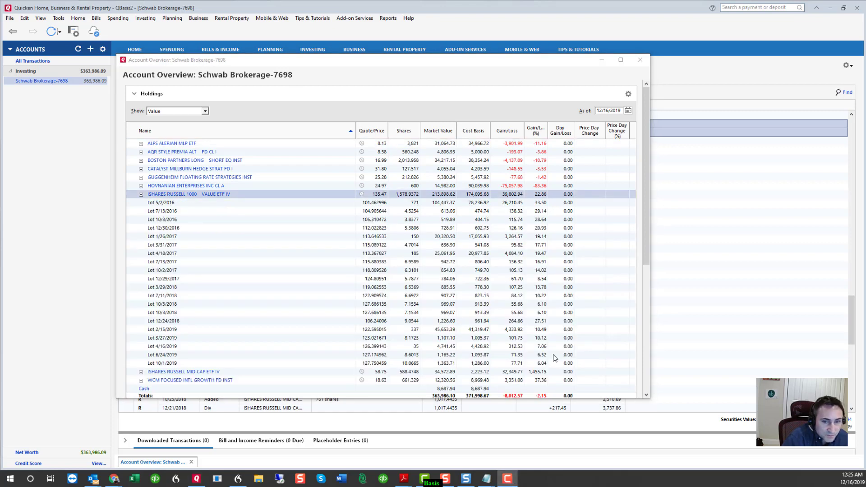
{"action": "mouse_move", "coordinate": [170, 314]}
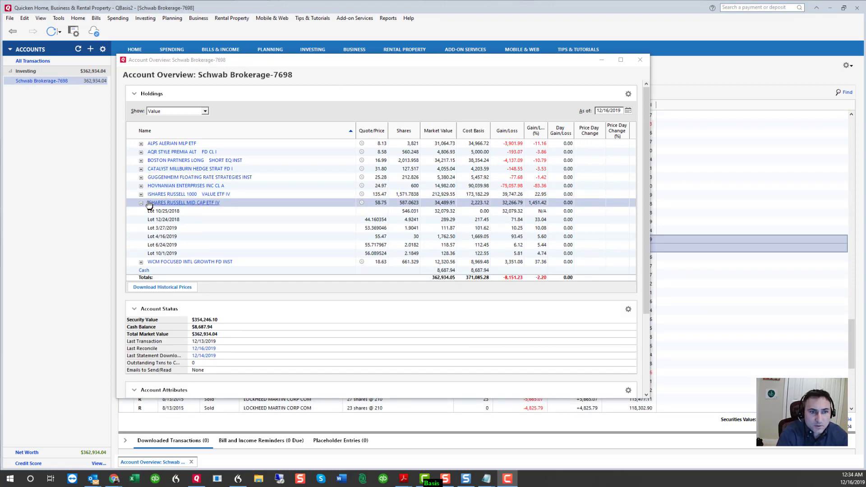
- Collapse, expand and collapse the iShares Russell Mid Cap ETF lots to check them
{"action": "left_click", "coordinate": [141, 202]}
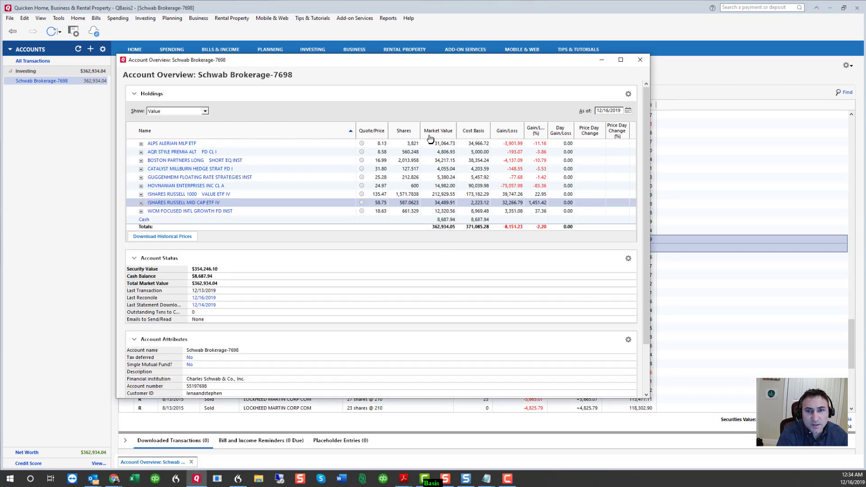
{"action": "mouse_move", "coordinate": [408, 204]}
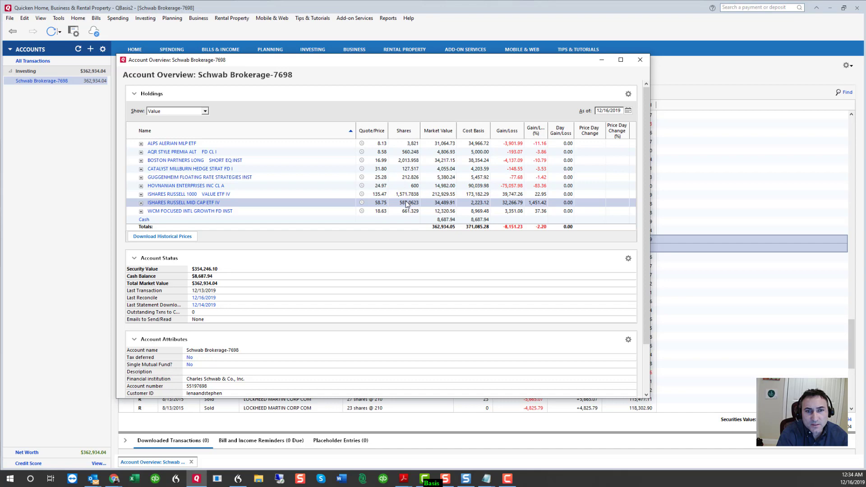
{"action": "mouse_move", "coordinate": [176, 202]}
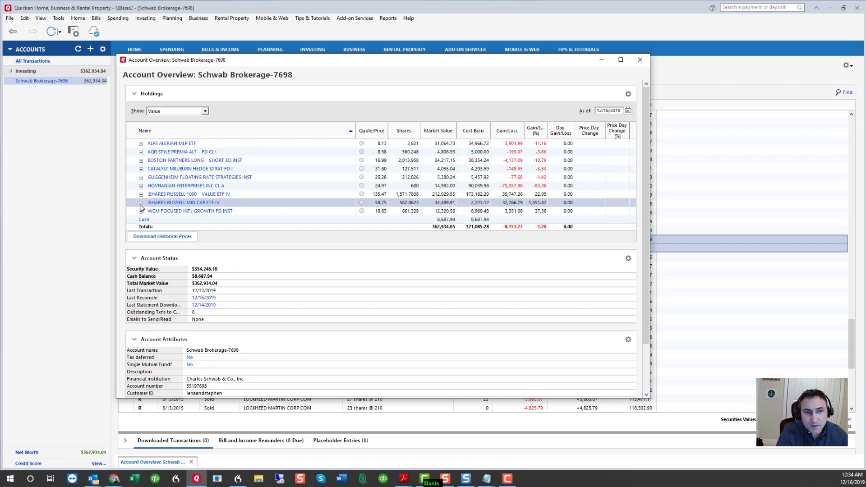
{"action": "left_click", "coordinate": [140, 203]}
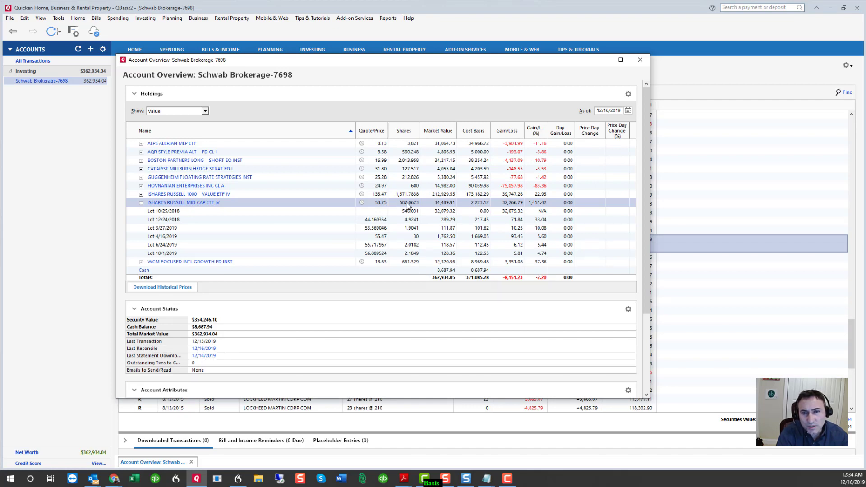
{"action": "mouse_move", "coordinate": [537, 205]}
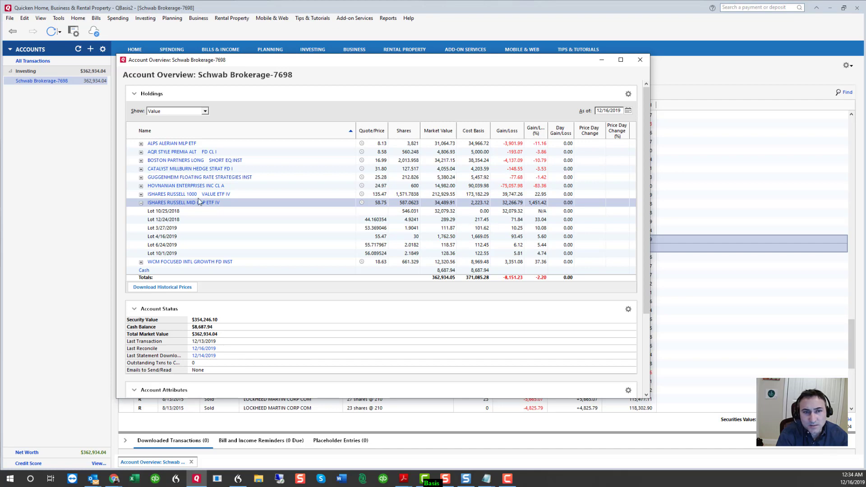
{"action": "left_click", "coordinate": [140, 202]}
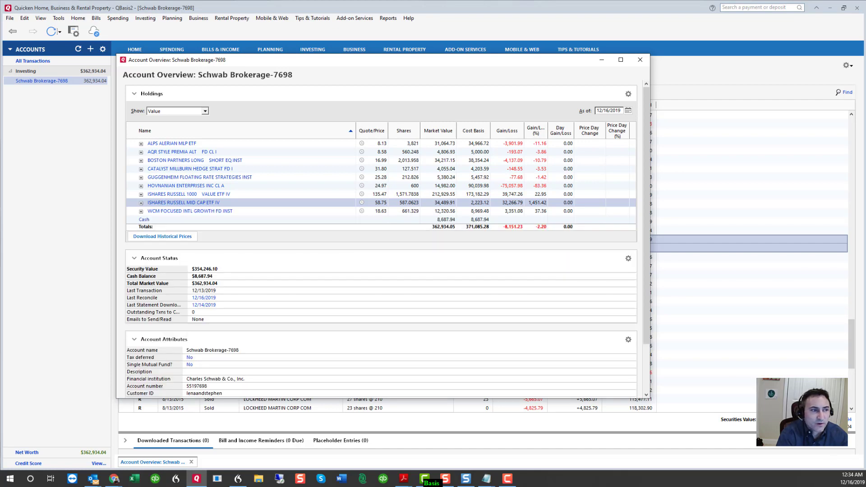